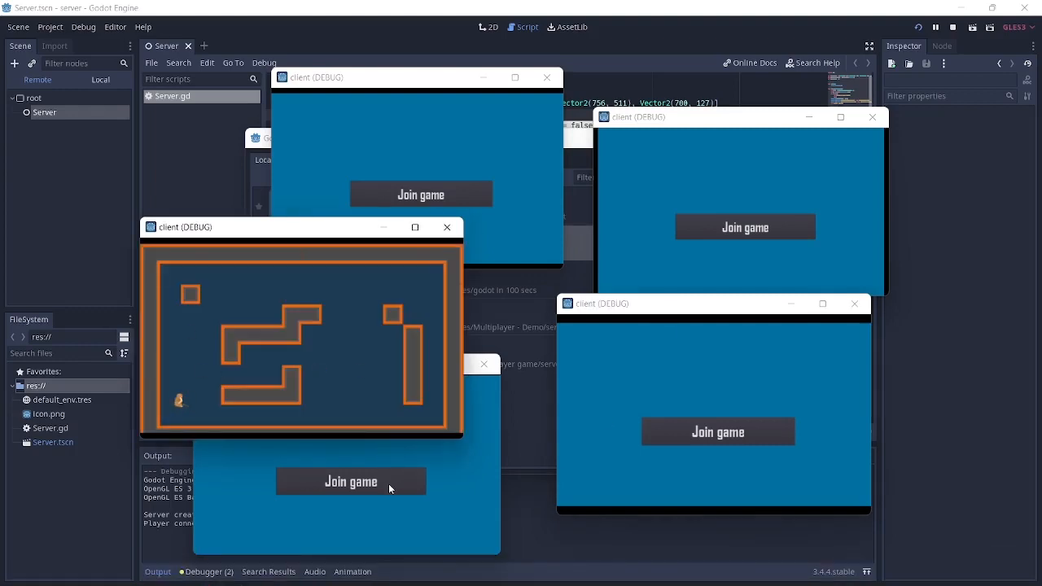
# - Join the game from the two remaining waiting client windows
pyautogui.click(350, 481)
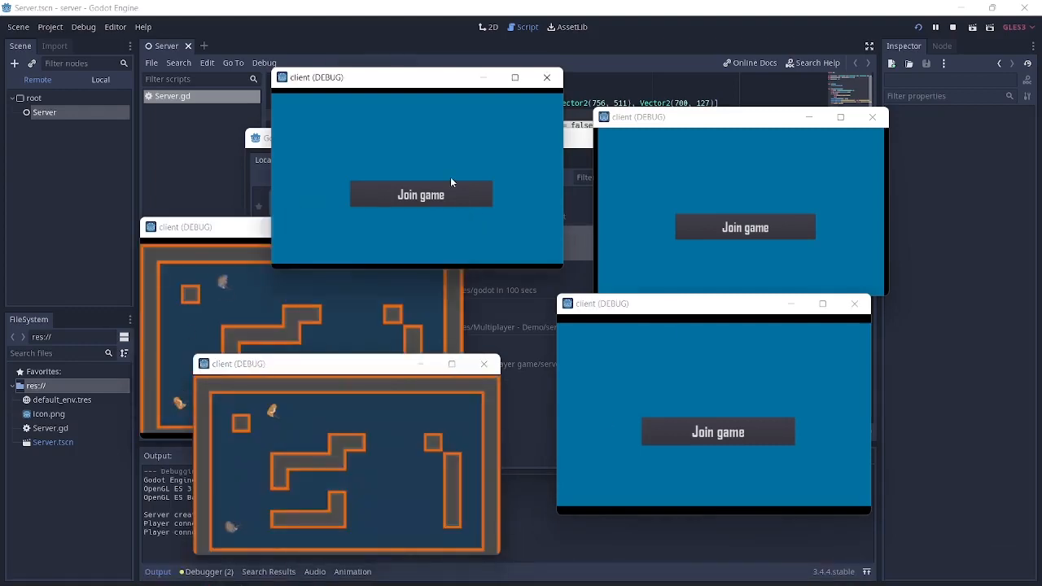
pyautogui.click(421, 194)
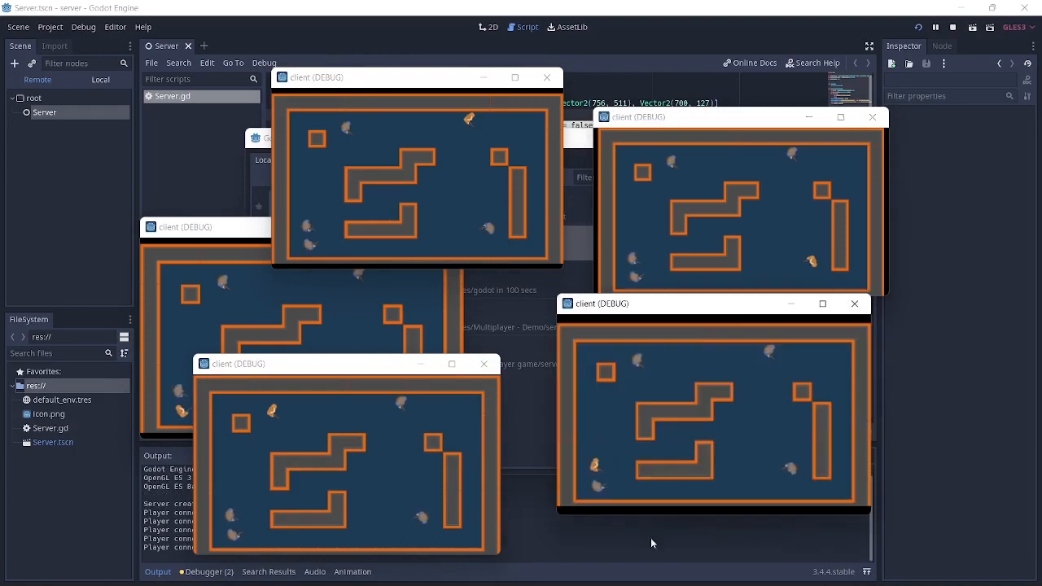
pyautogui.moveTo(598, 506)
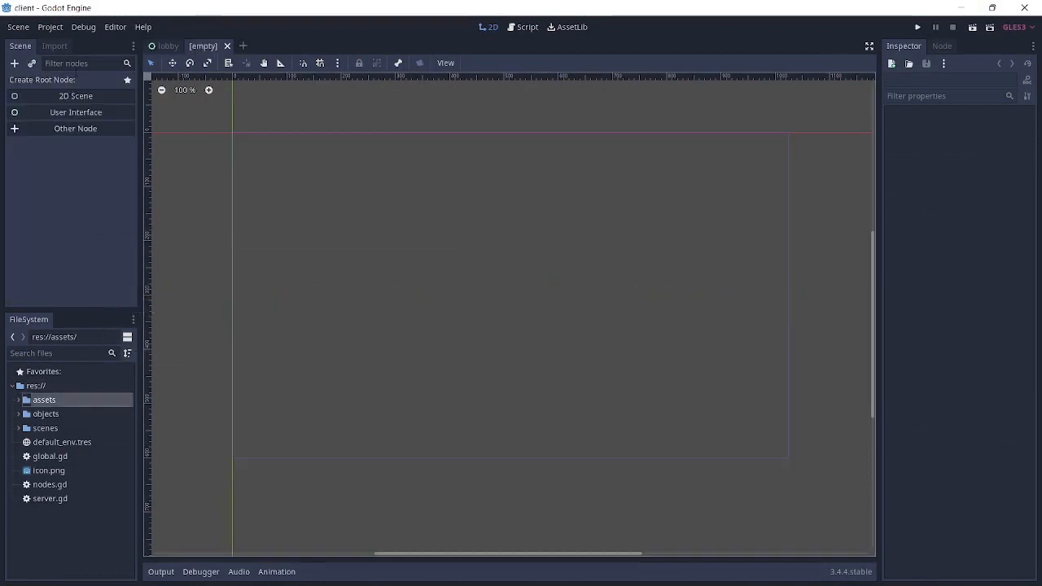
# - Create a 2D scene with root node 'map' and save it as map.tscn in the scenes folder
pyautogui.click(75, 96)
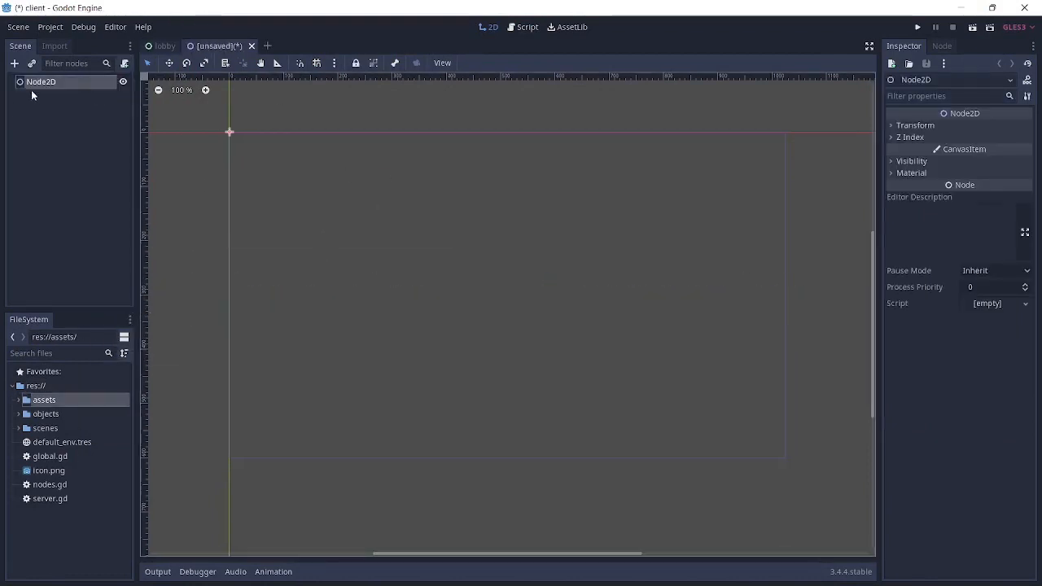
pyautogui.write('map')
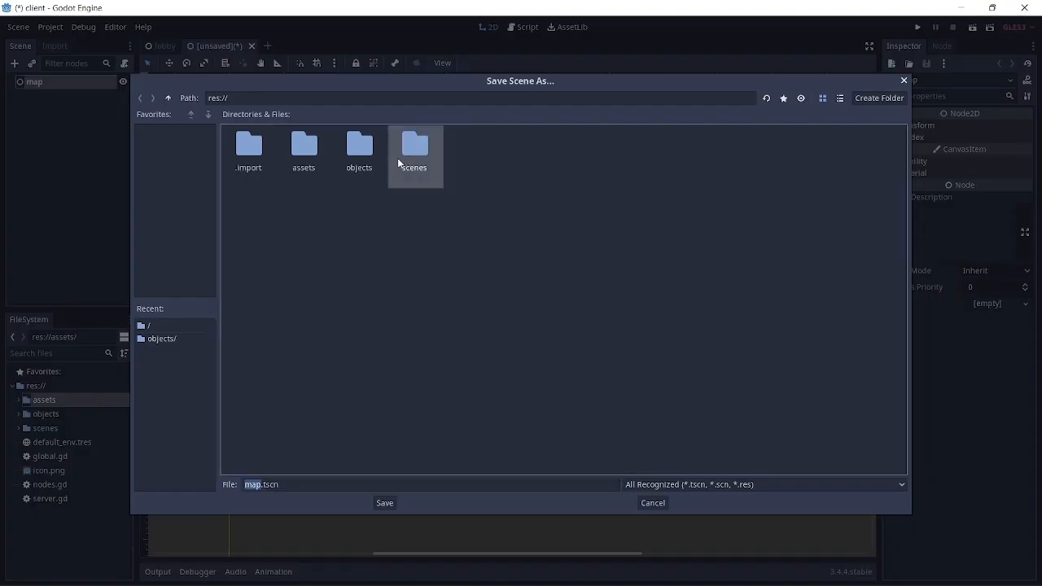
pyautogui.click(383, 502)
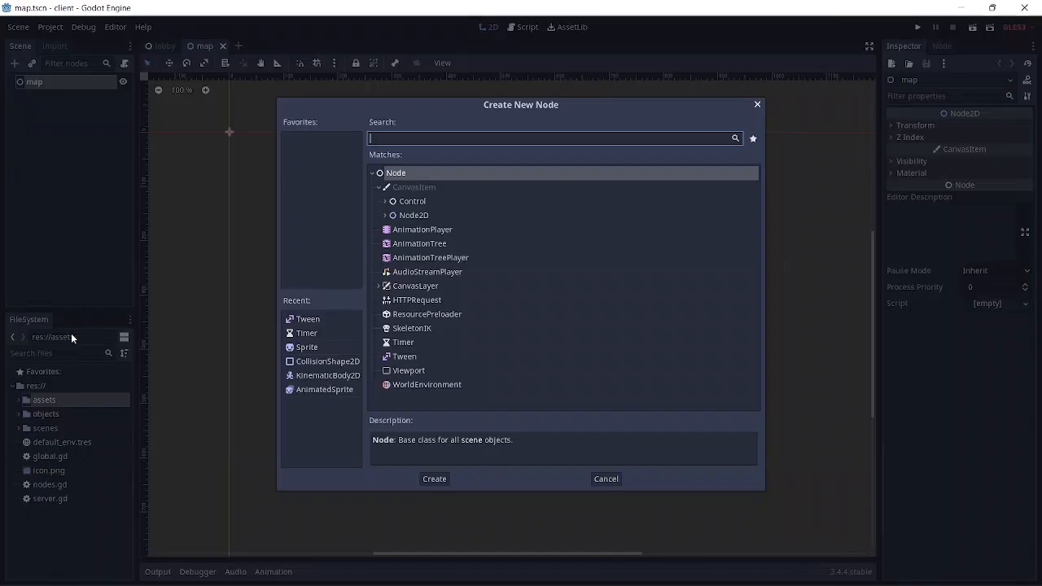
# - Add a ColorRect background of 1024×600 and choose a dark blue colour for it
pyautogui.click(434, 479)
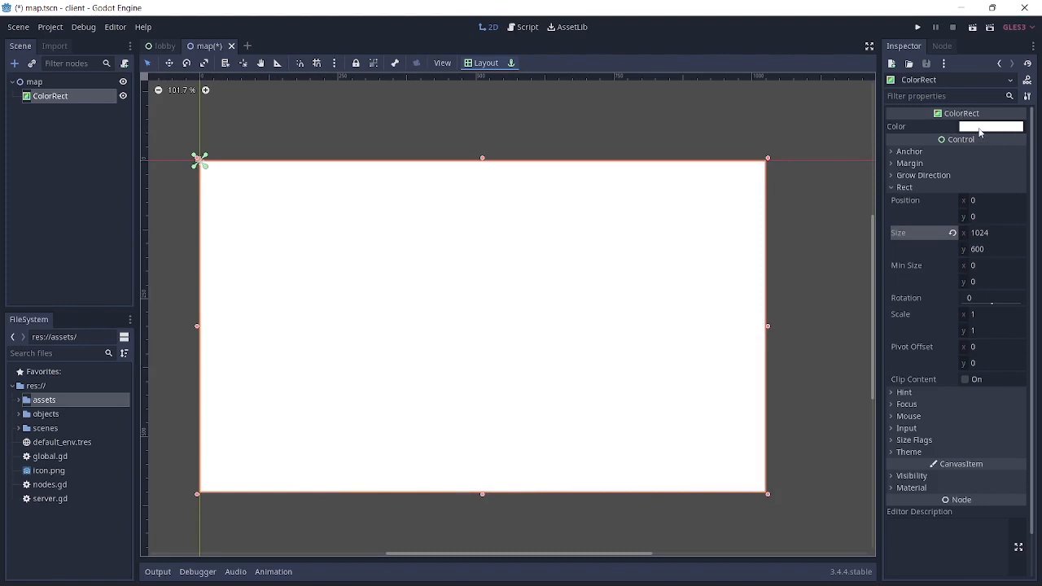
pyautogui.click(989, 126)
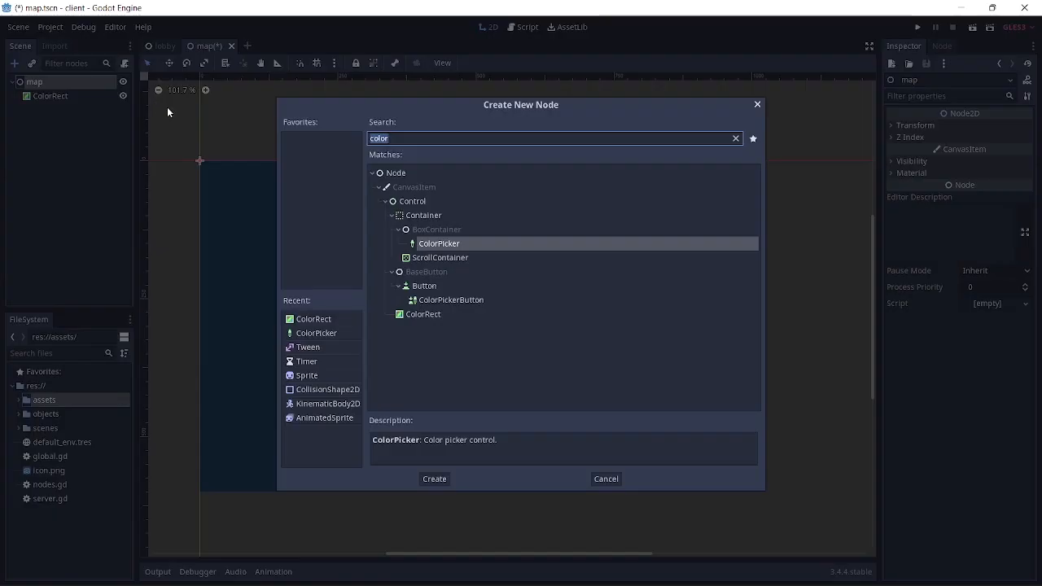
# - Add a TileMap node to the map scene with a new empty TileSet
pyautogui.click(434, 479)
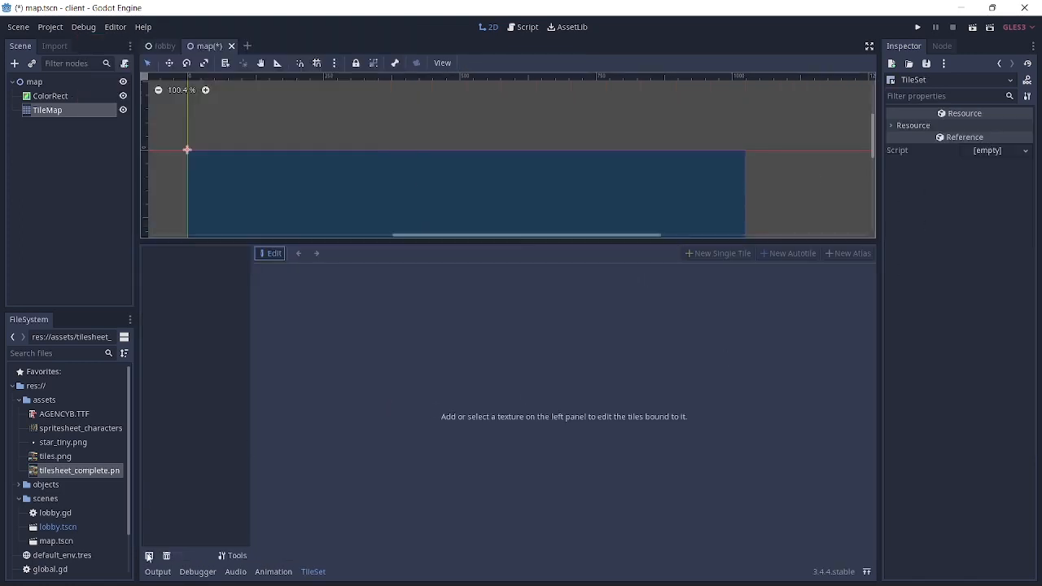
# - Add tilesheet_complete.png to the TileSet and define the wall block as a 2x2 autotile on a 64-pixel grid
pyautogui.click(47, 109)
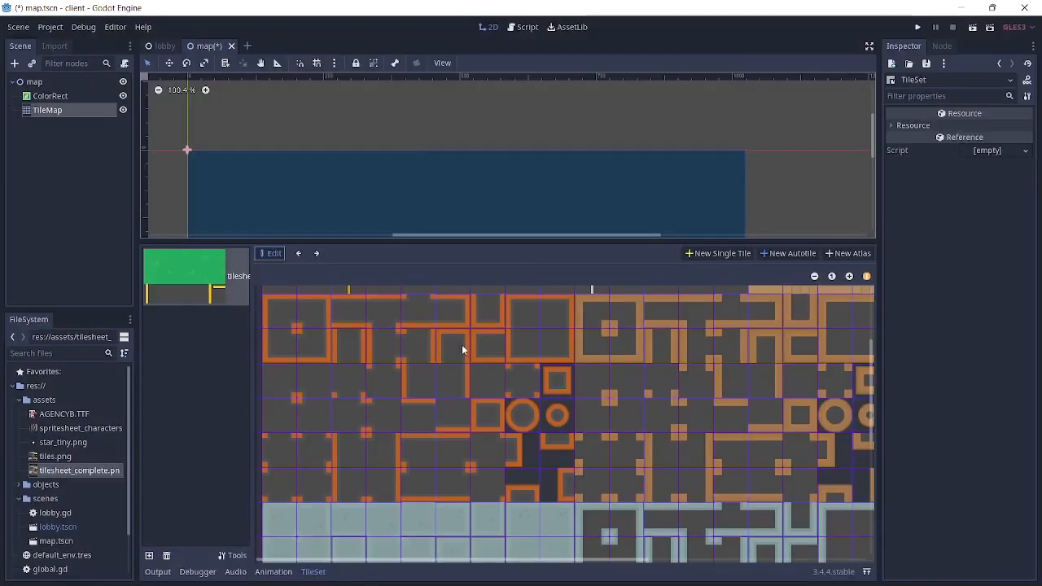
pyautogui.click(787, 253)
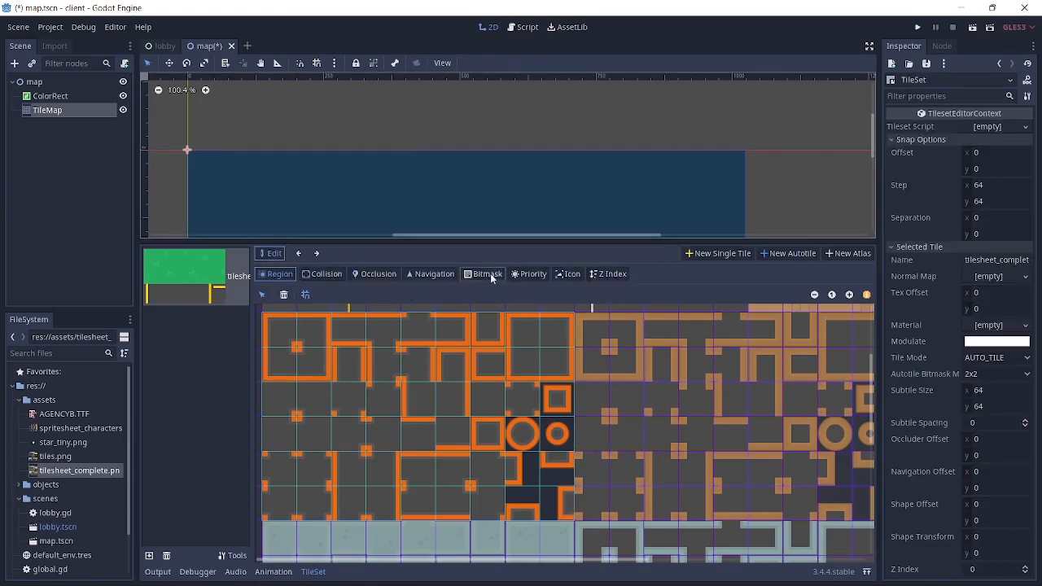
pyautogui.moveTo(486, 274)
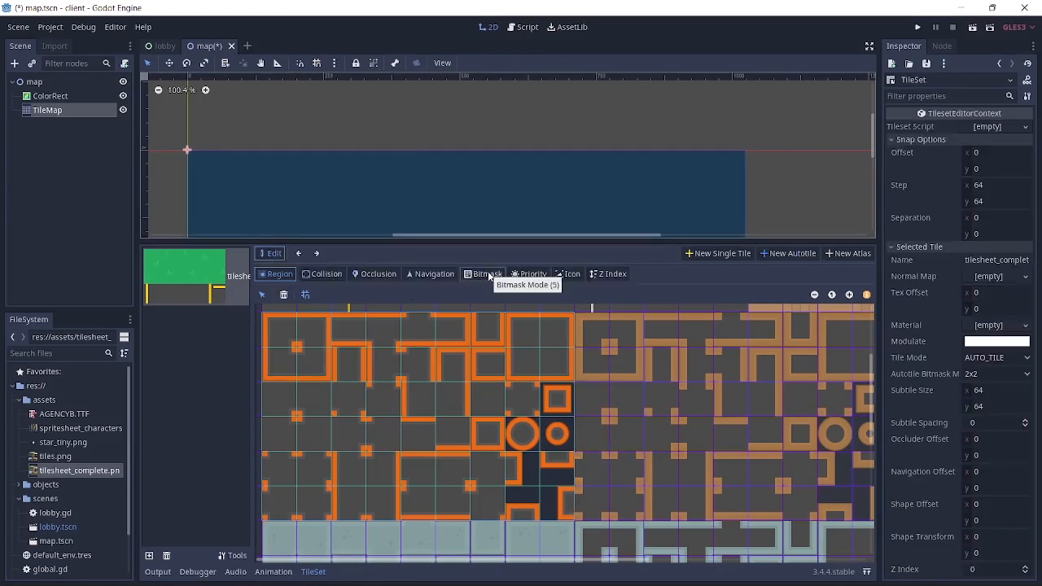
pyautogui.moveTo(498, 290)
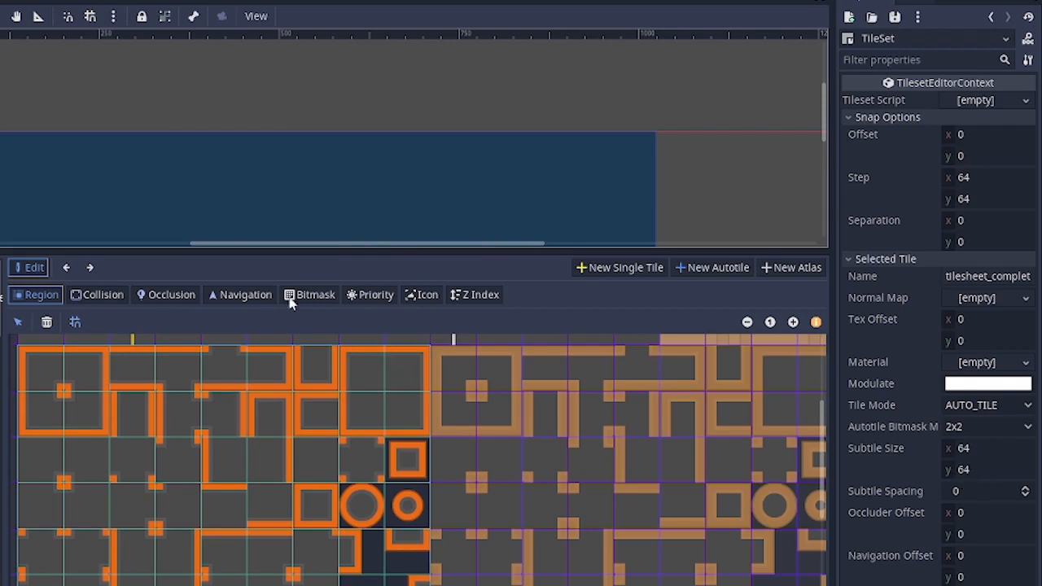
pyautogui.moveTo(789, 236)
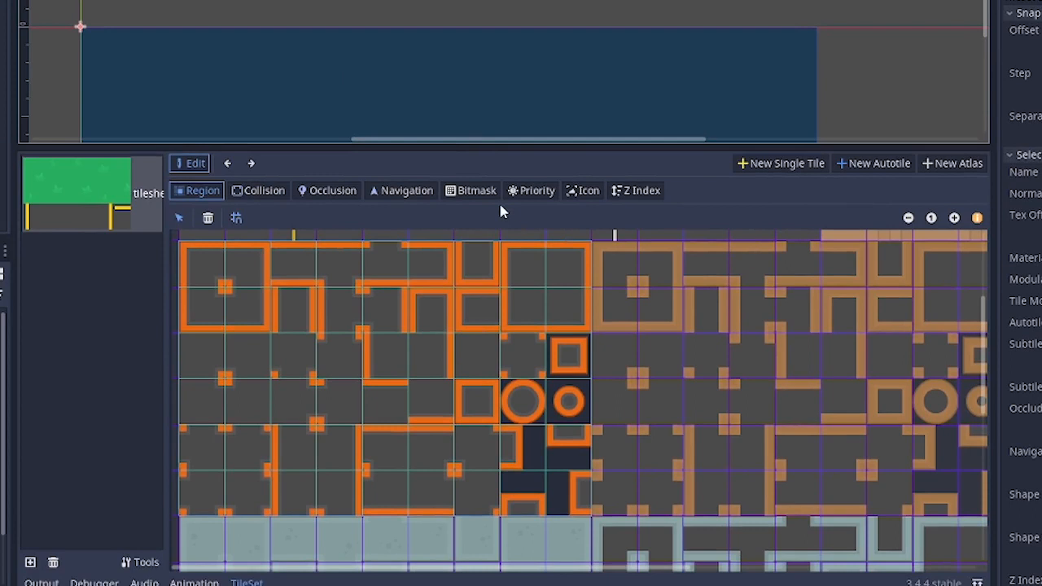
# - Paint the 2x2 bitmask cells over the orange wall subtiles in the Bitmask editor
pyautogui.click(476, 190)
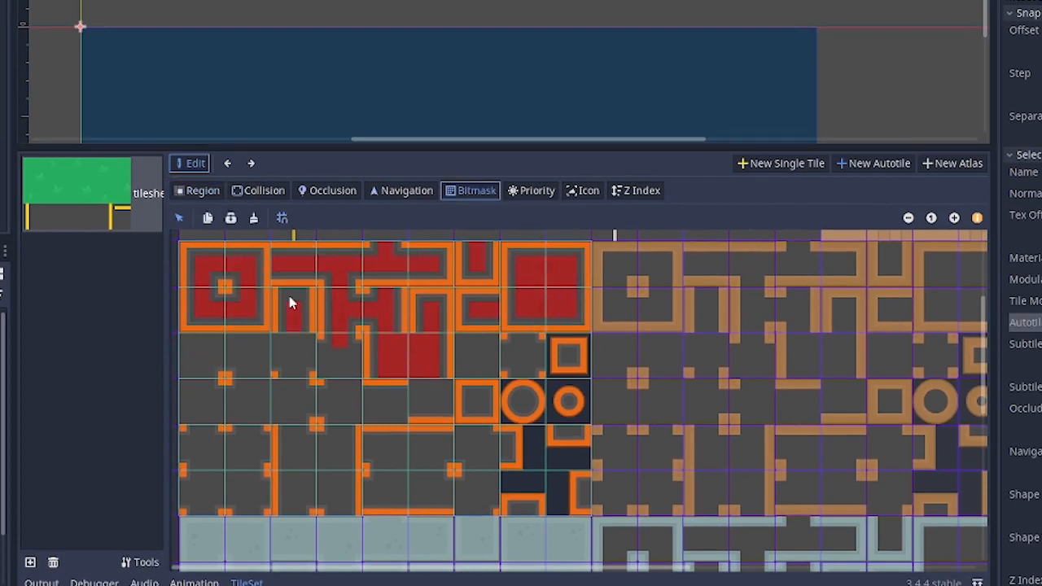
pyautogui.moveTo(288, 305); pyautogui.dragTo(488, 461)
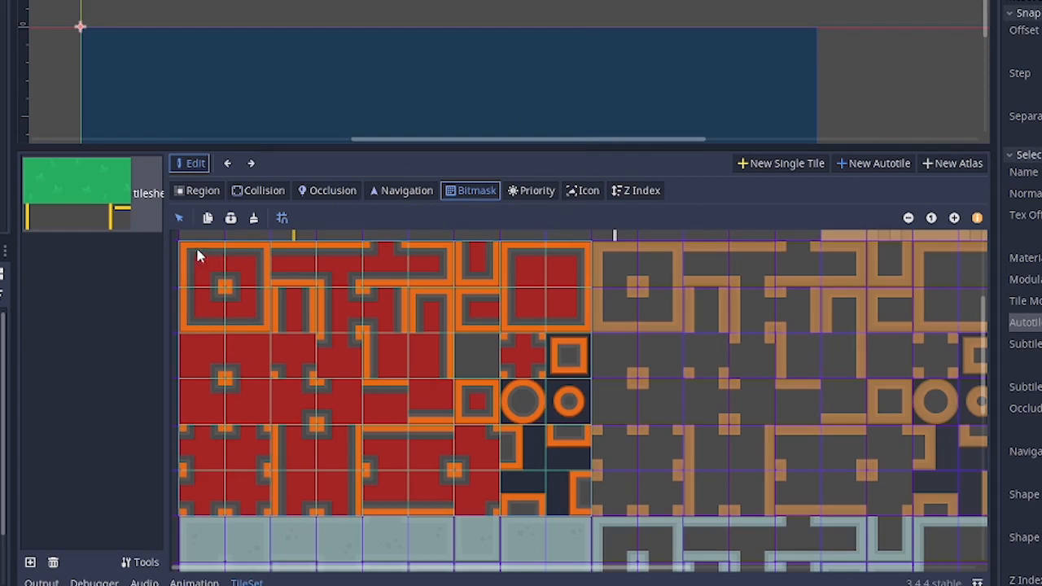
pyautogui.moveTo(193, 254)
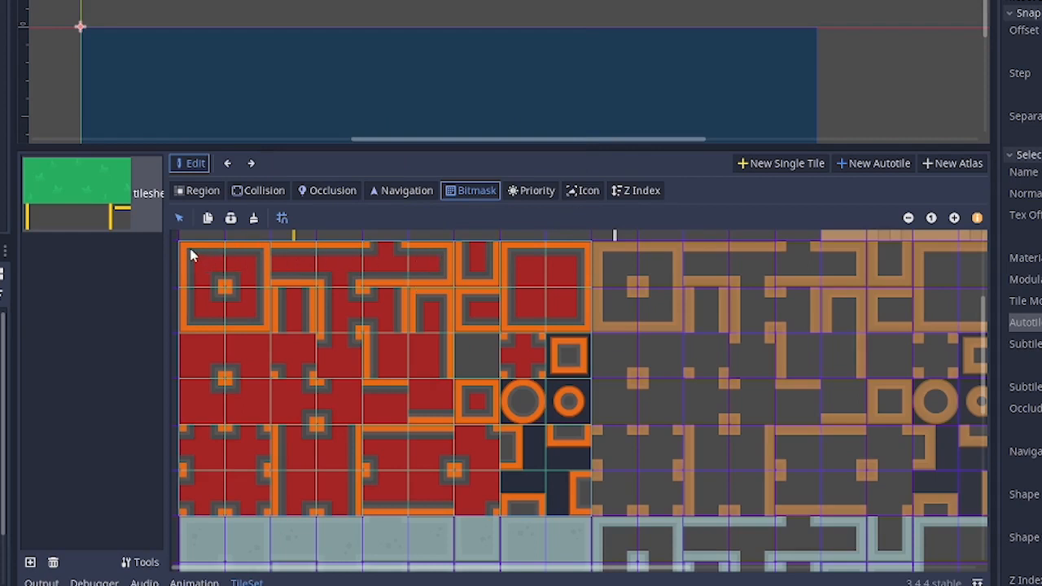
pyautogui.moveTo(438, 248)
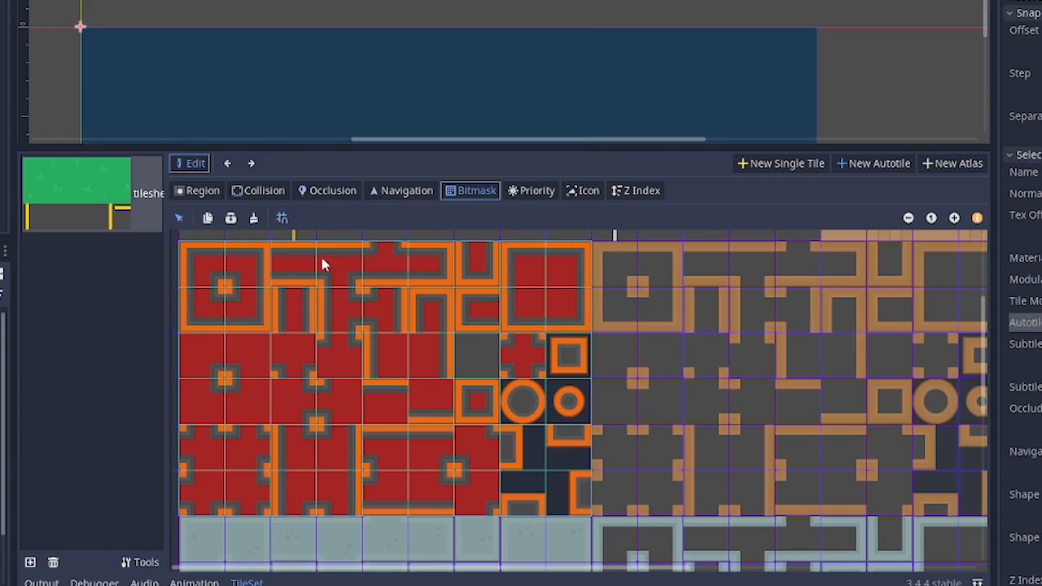
pyautogui.moveTo(295, 376)
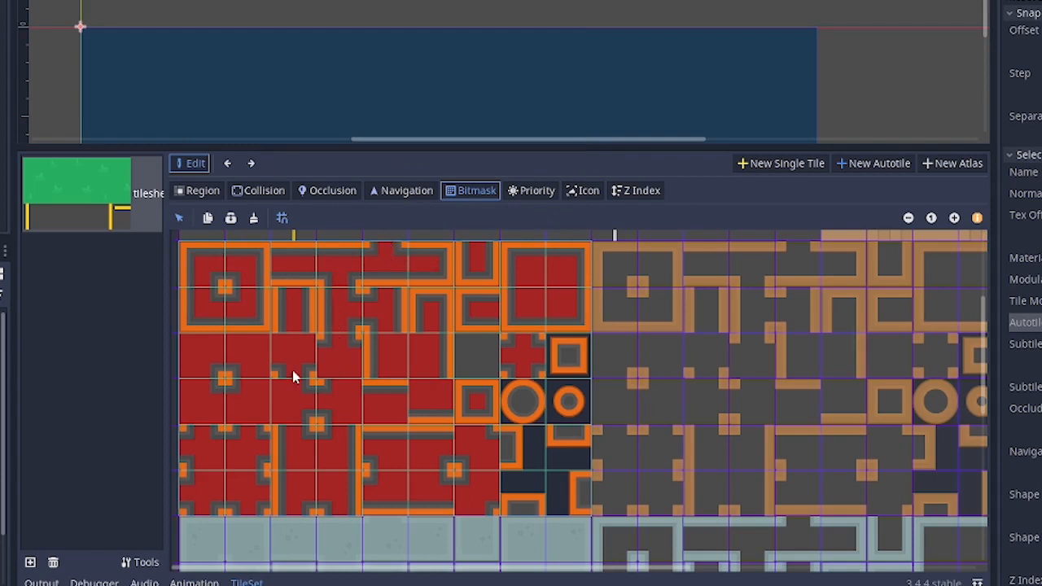
pyautogui.moveTo(407, 330)
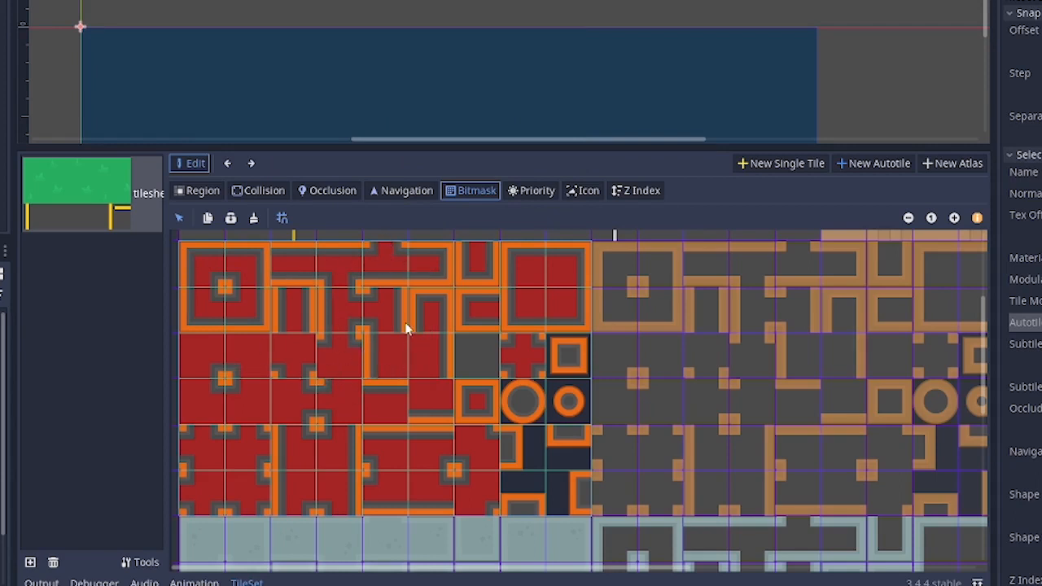
pyautogui.moveTo(349, 316)
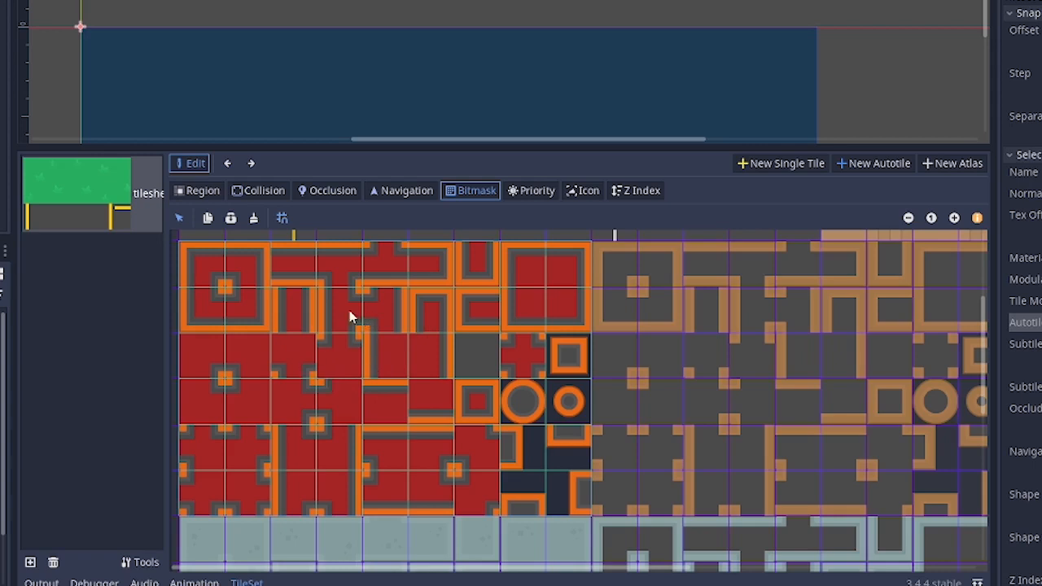
# - Set the autotile's icon tile and draw rectangle collision shapes over the wall tiles
pyautogui.click(588, 190)
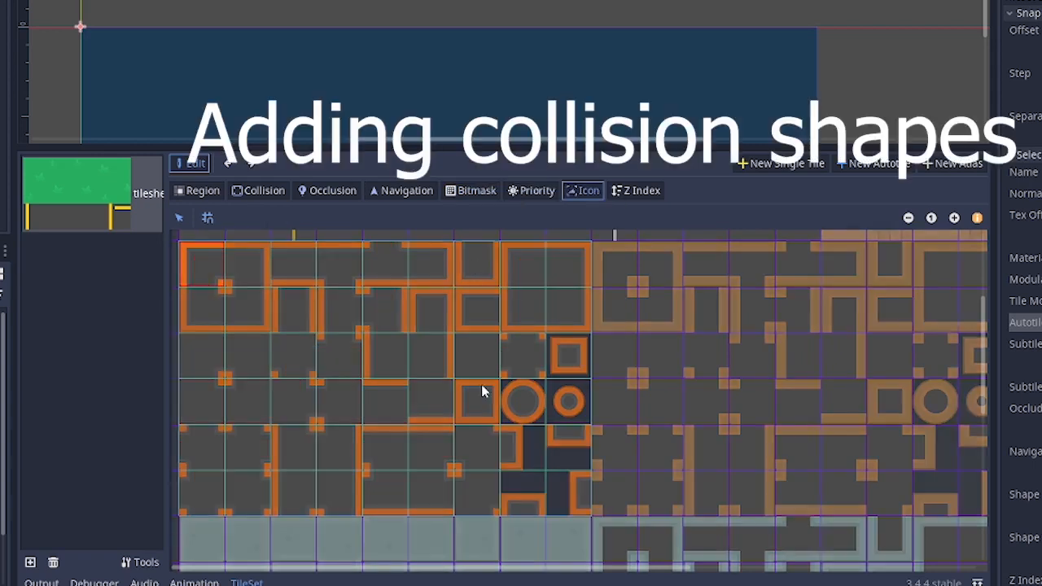
pyautogui.click(257, 190)
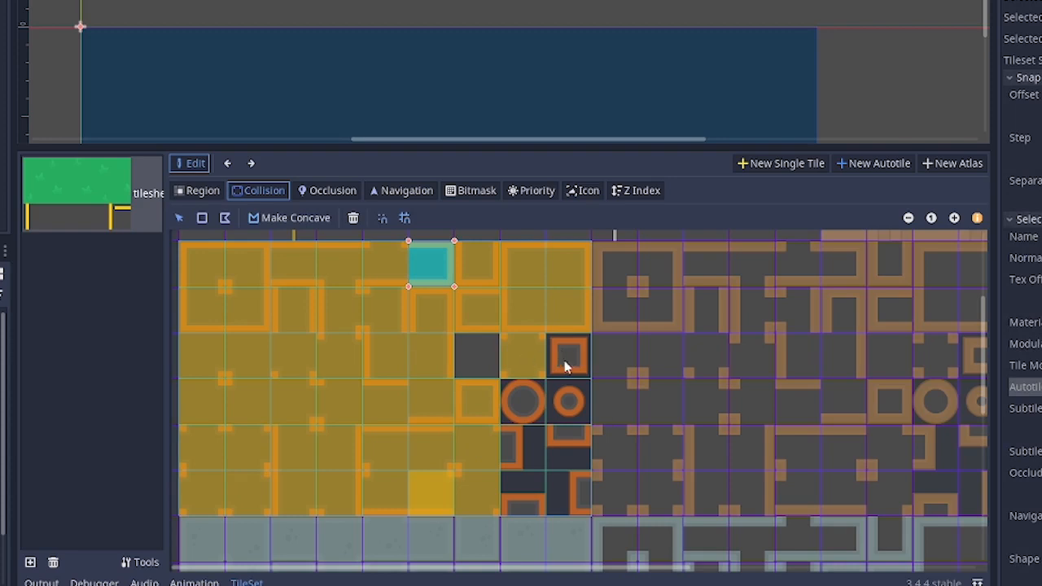
pyautogui.moveTo(516, 413)
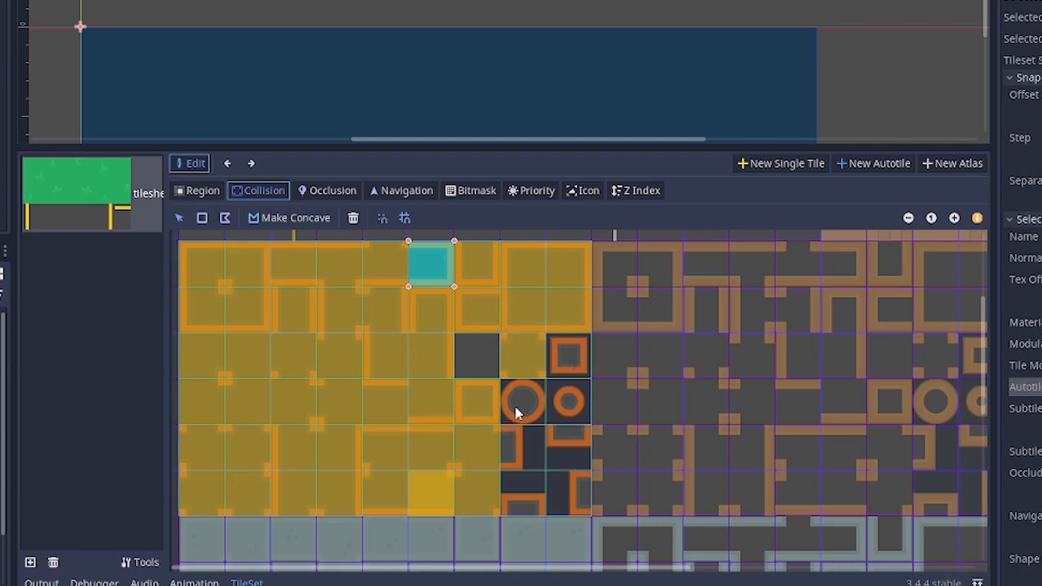
pyautogui.moveTo(615, 429)
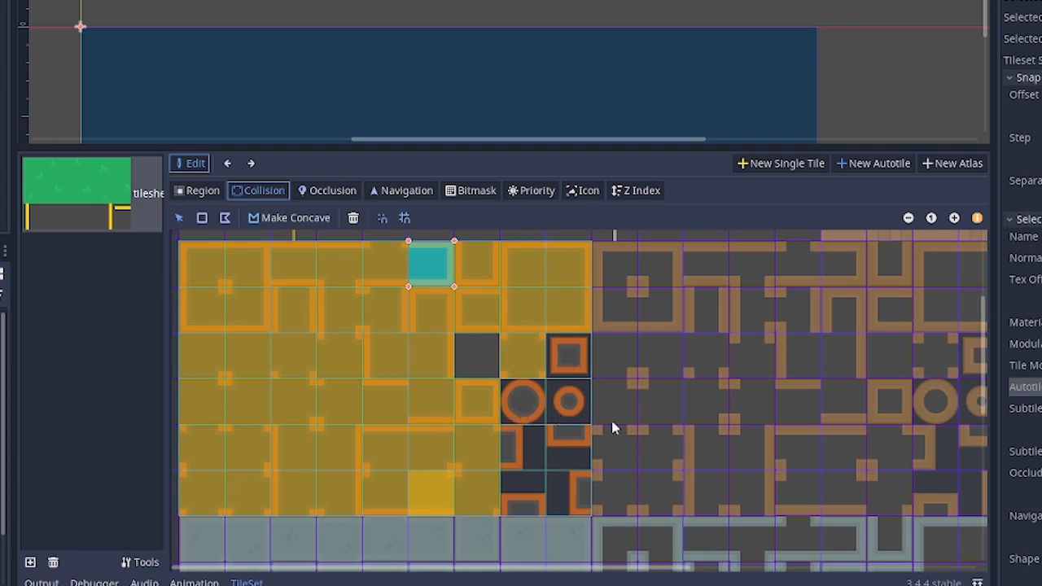
pyautogui.moveTo(541, 411)
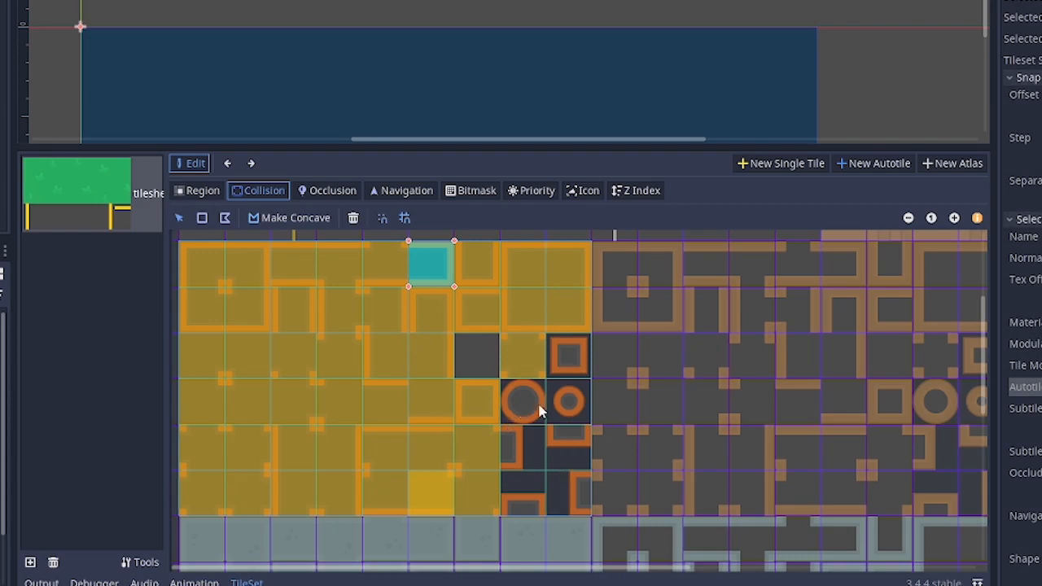
pyautogui.moveTo(285, 271)
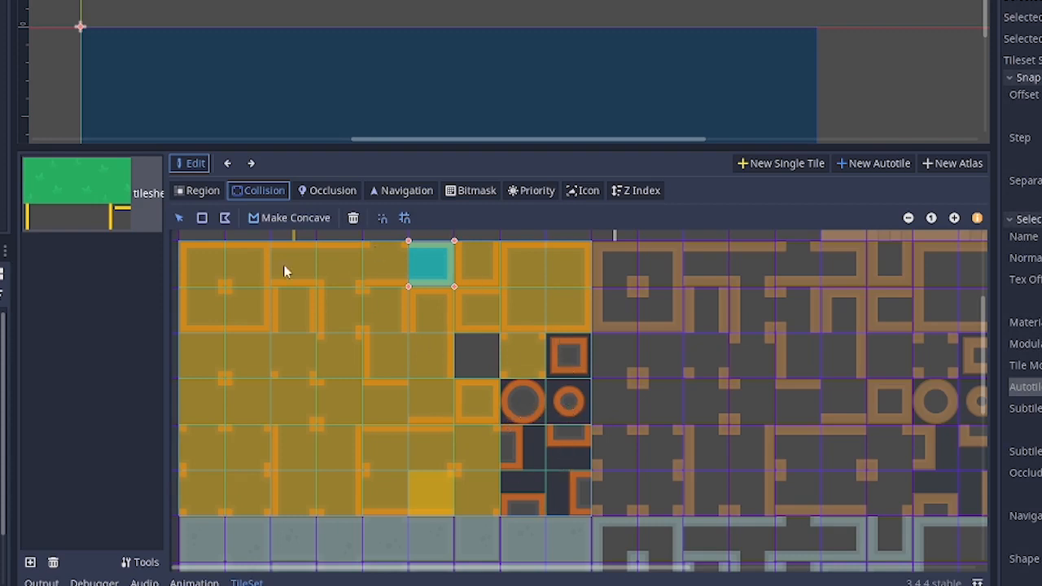
pyautogui.moveTo(545, 372)
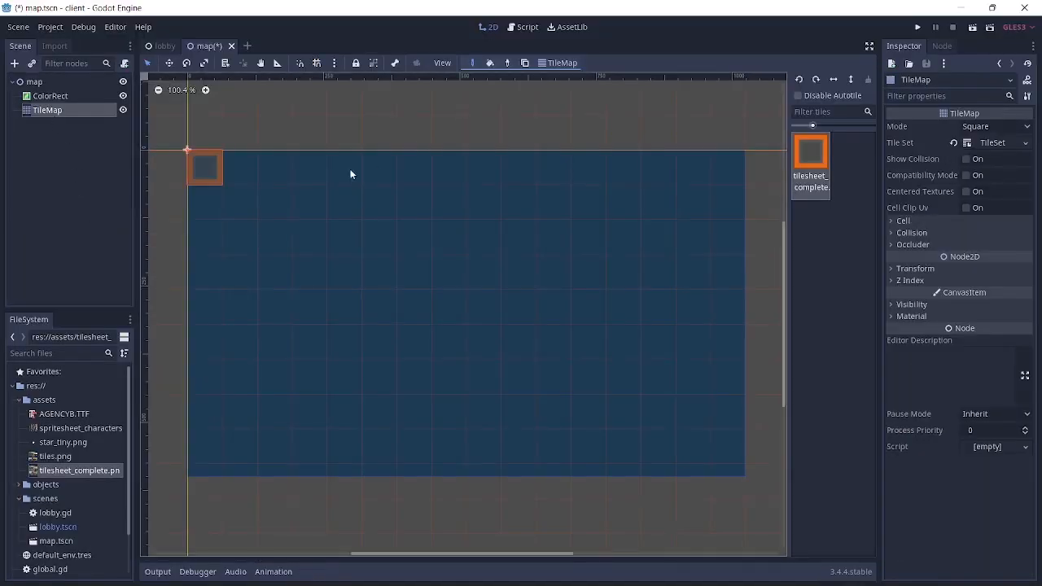
pyautogui.moveTo(272, 223)
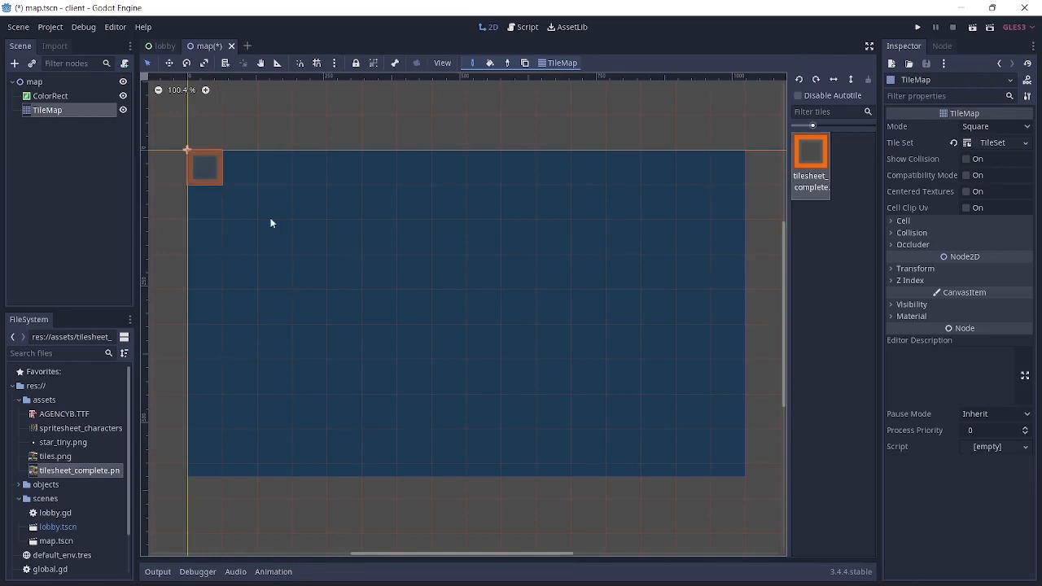
# - Paint wall tiles down the left edge, along the bottom border and into the lower obstacle
pyautogui.moveTo(205, 167); pyautogui.dragTo(190, 310)
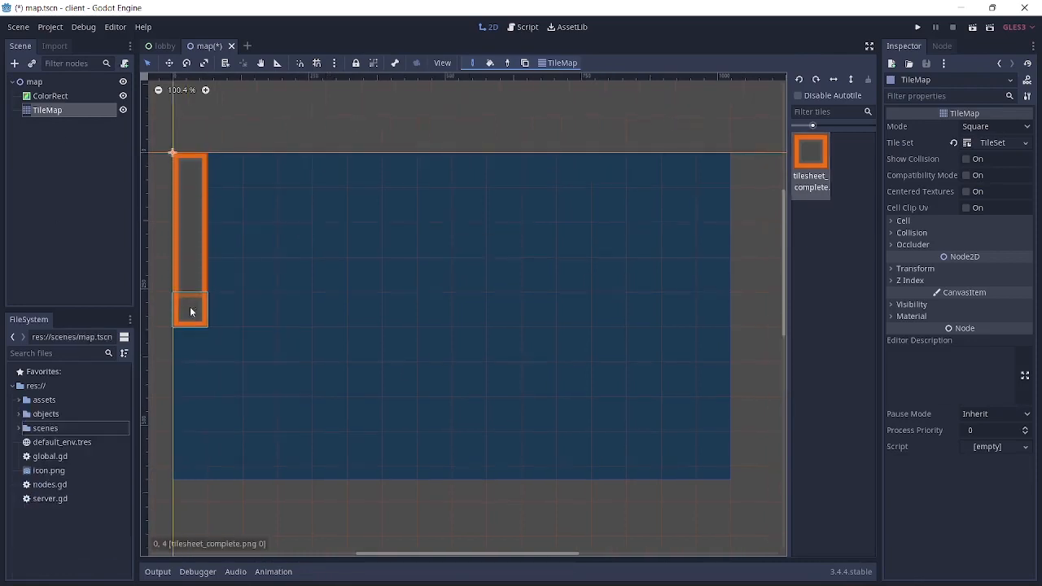
pyautogui.moveTo(191, 311); pyautogui.dragTo(190, 482)
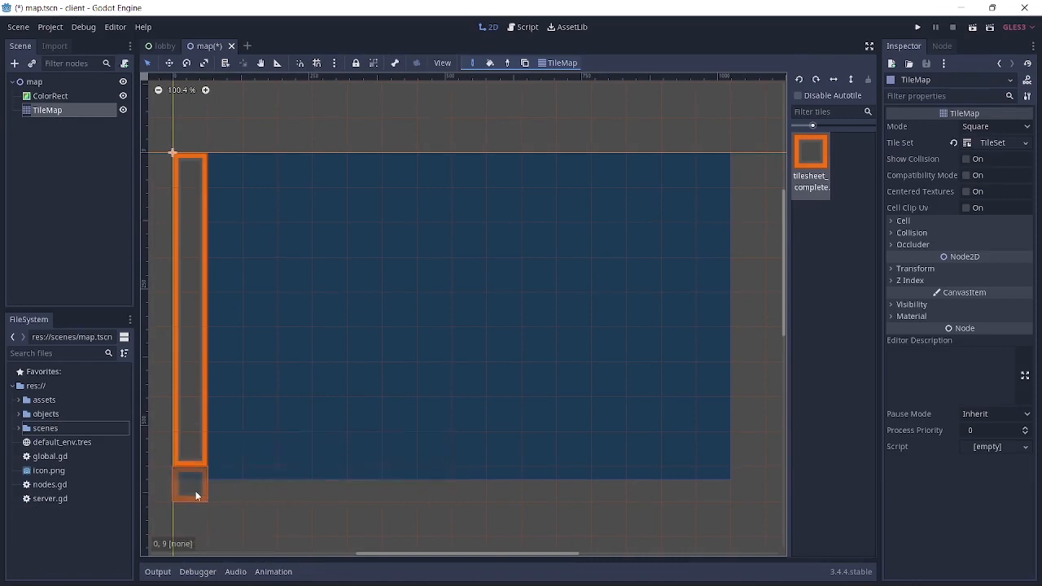
pyautogui.moveTo(191, 484); pyautogui.dragTo(747, 482)
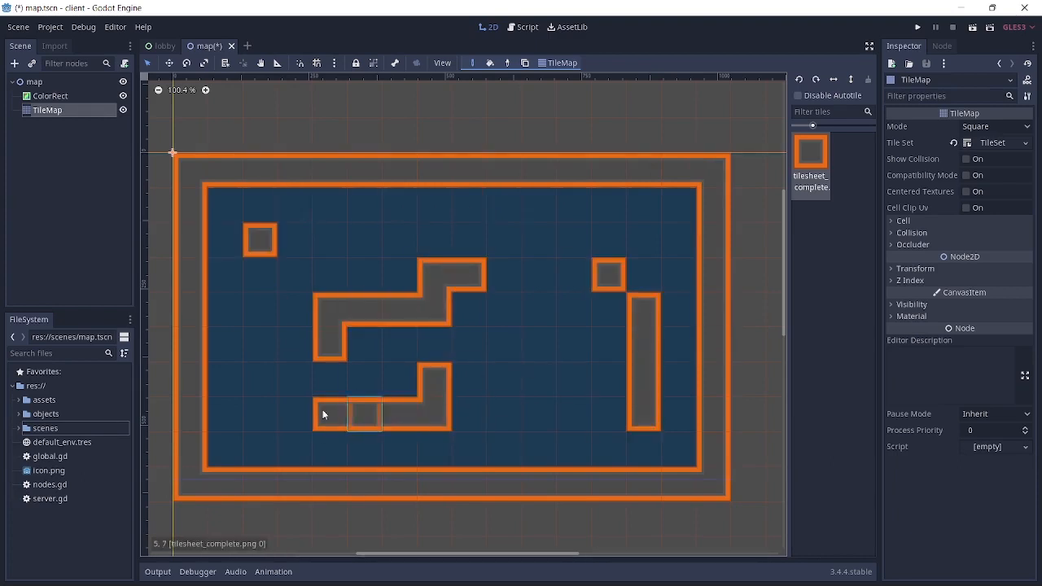
pyautogui.click(259, 414)
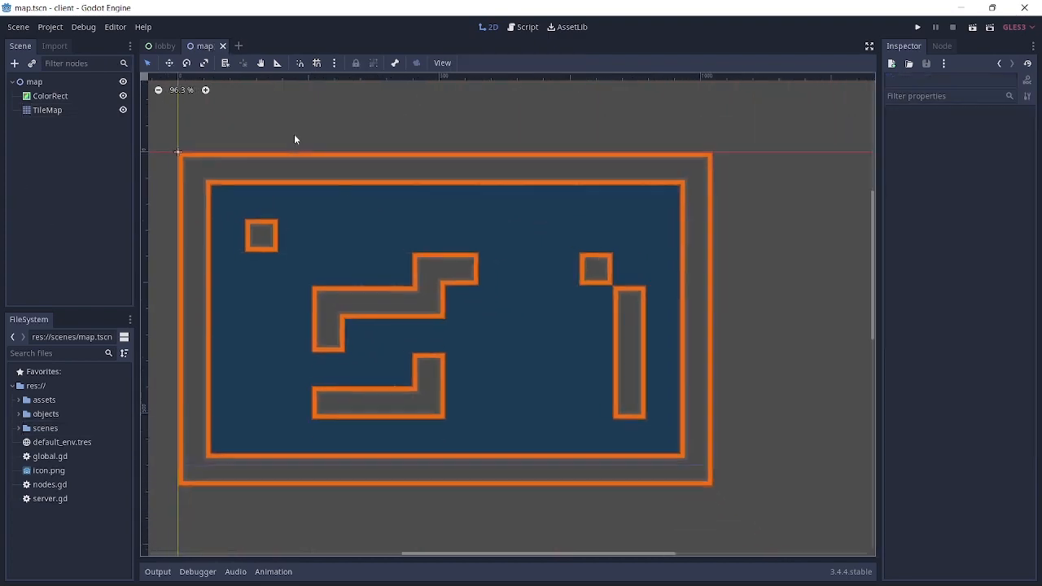
pyautogui.scroll(-3)
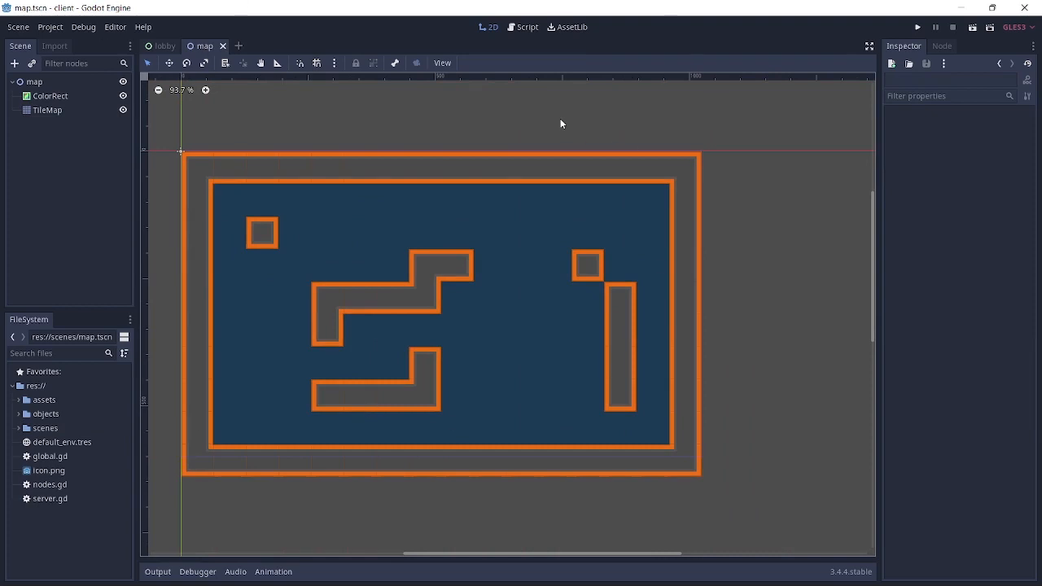
pyautogui.moveTo(523, 27)
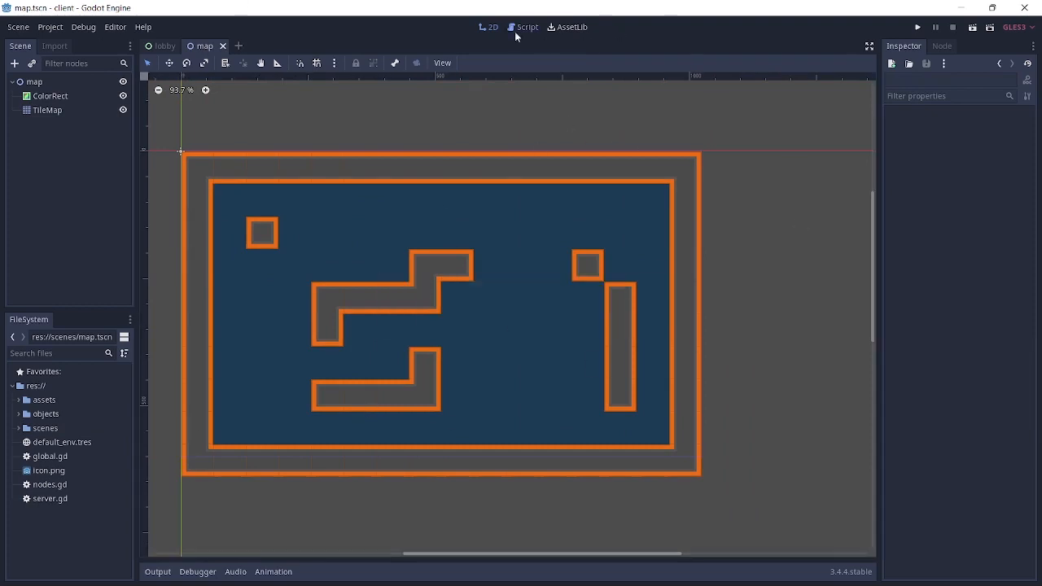
# - In server.gd, preload map.tscn and instance it as 'Map' inside _connected_to_server
pyautogui.click(526, 27)
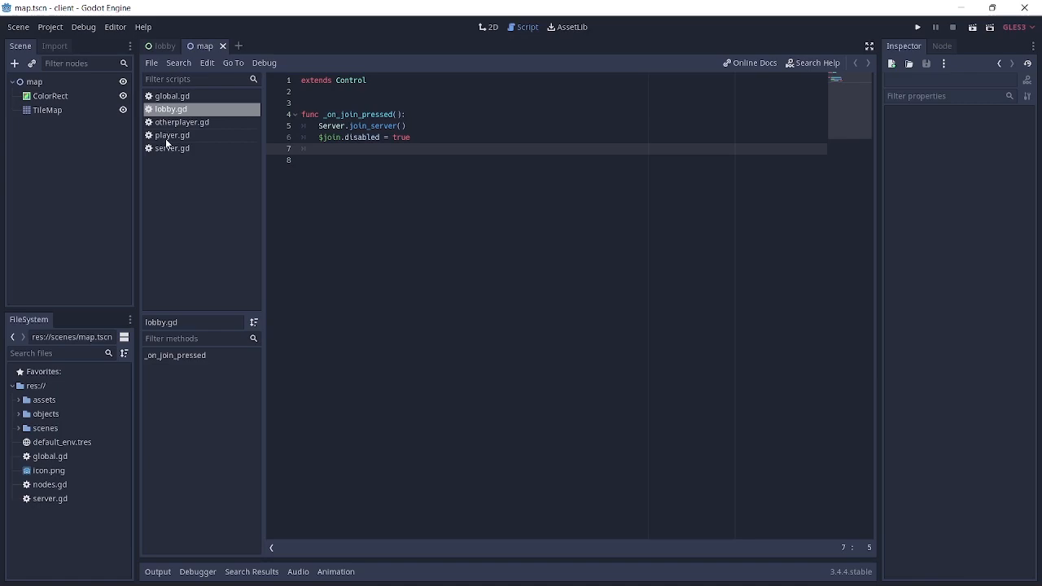
pyautogui.click(172, 148)
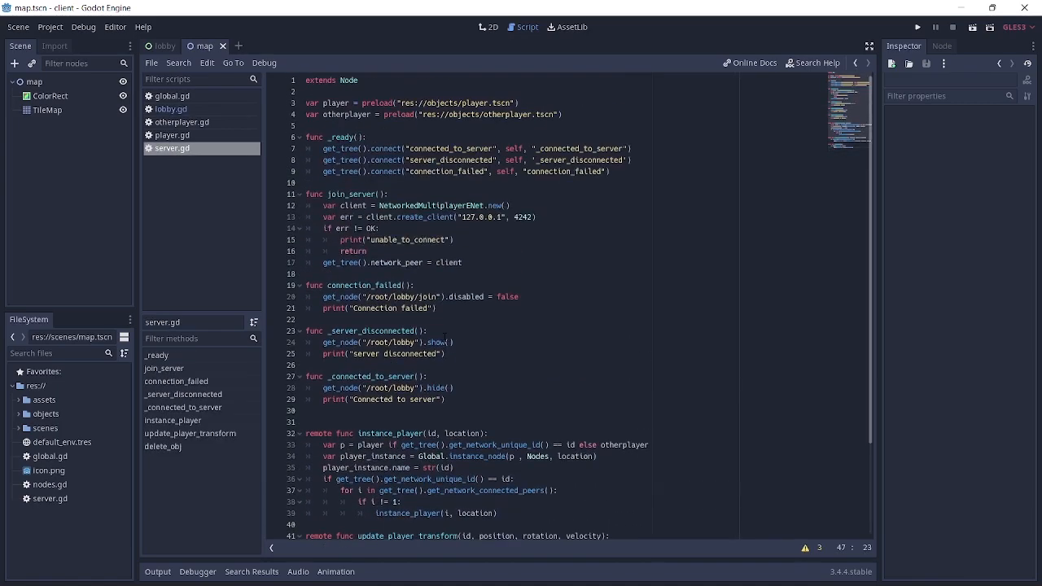
pyautogui.scroll(-3)
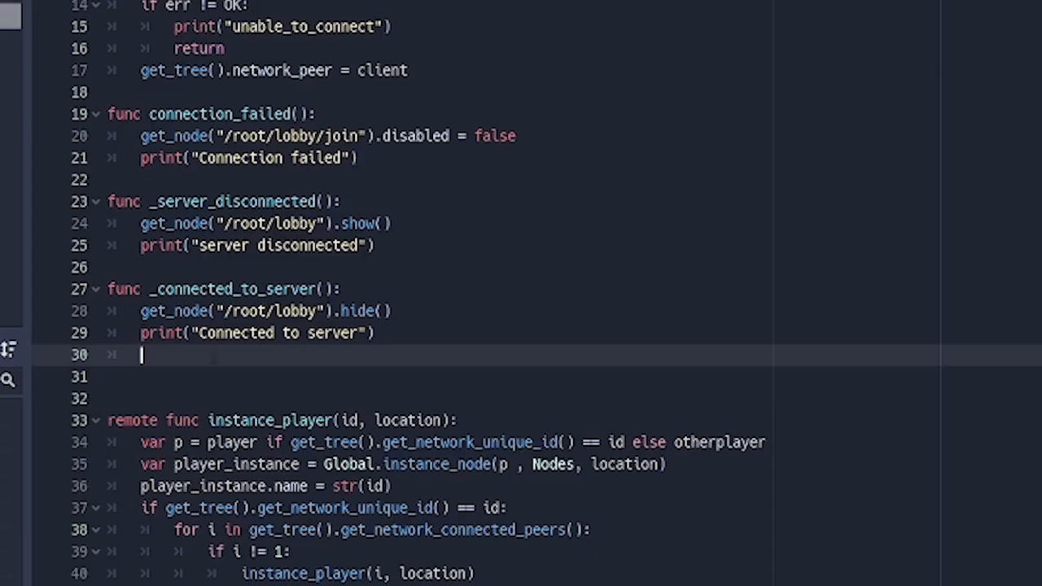
pyautogui.scroll(3)
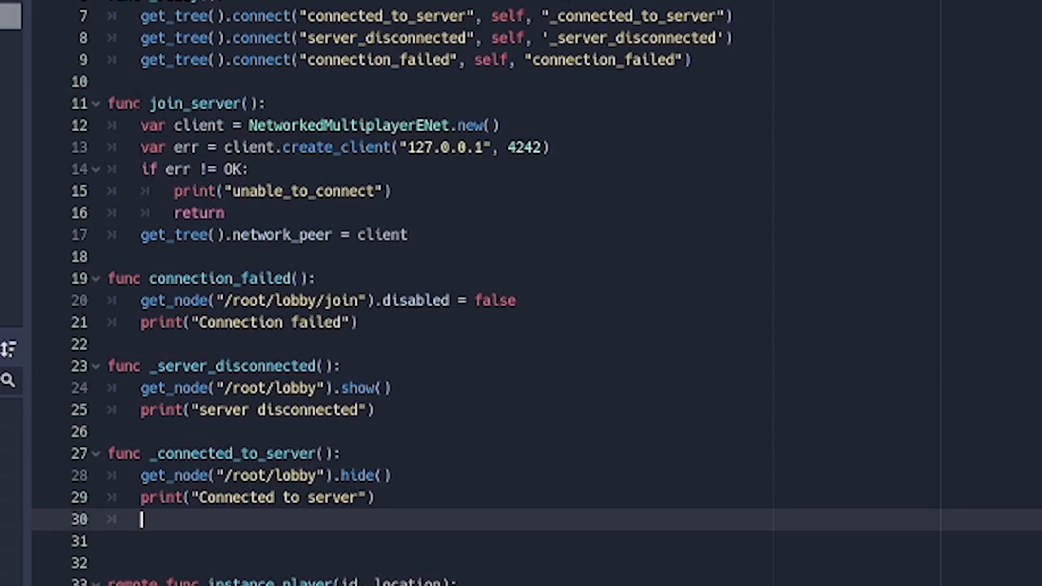
pyautogui.scroll(3)
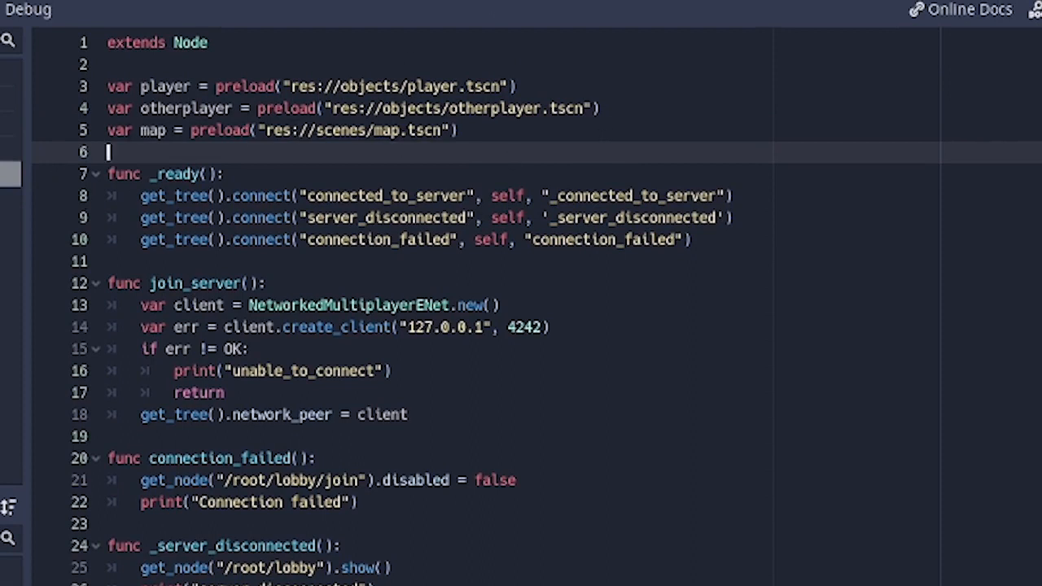
pyautogui.scroll(-3)
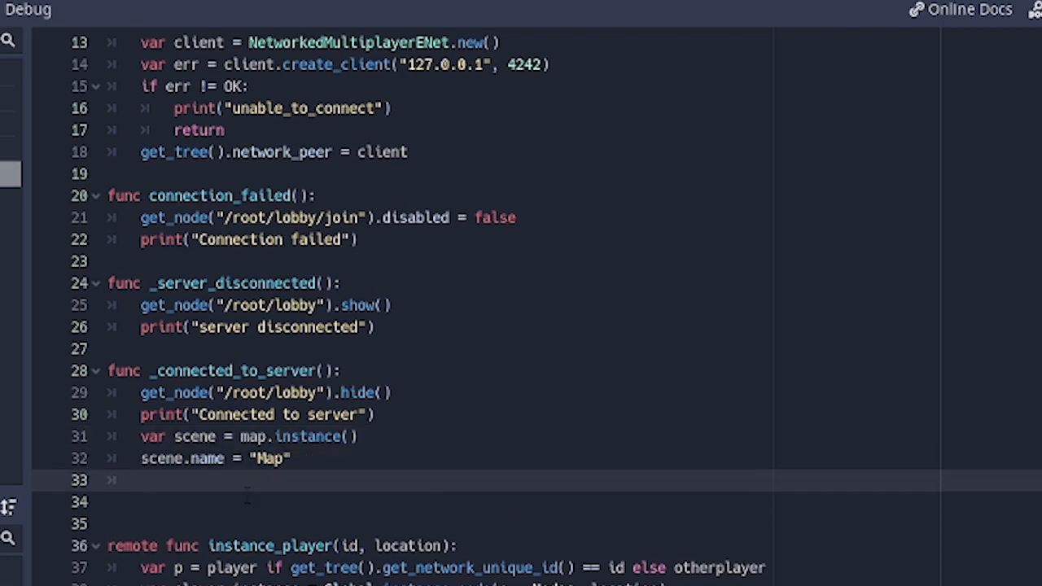
pyautogui.scroll(-3)
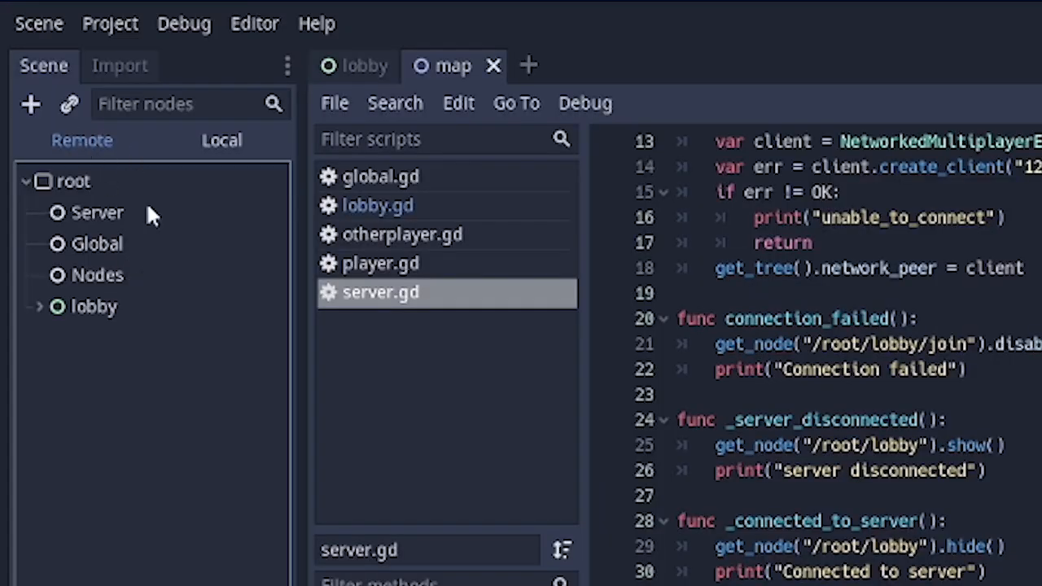
pyautogui.moveTo(96, 242)
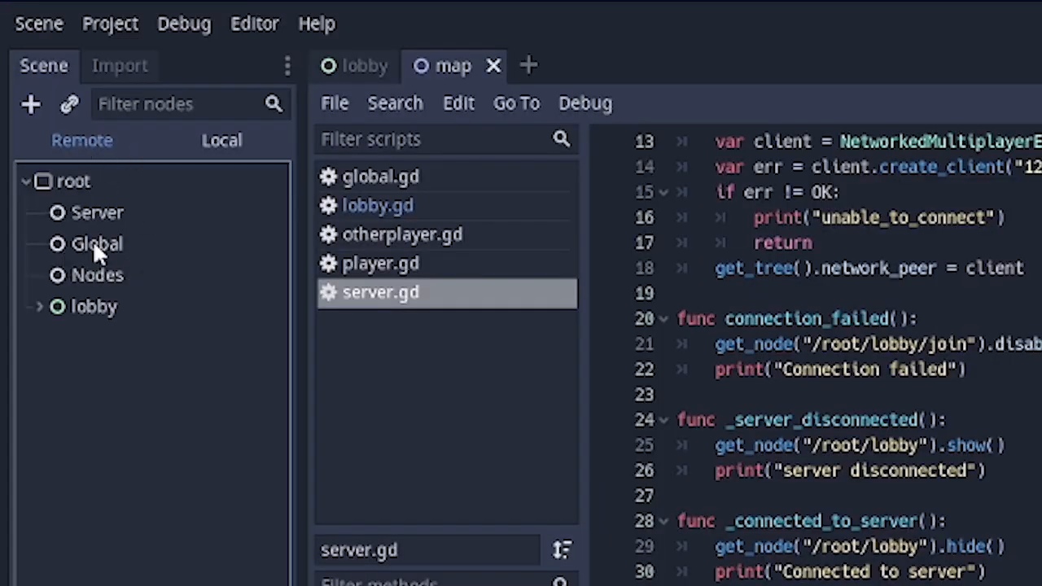
pyautogui.moveTo(187, 265)
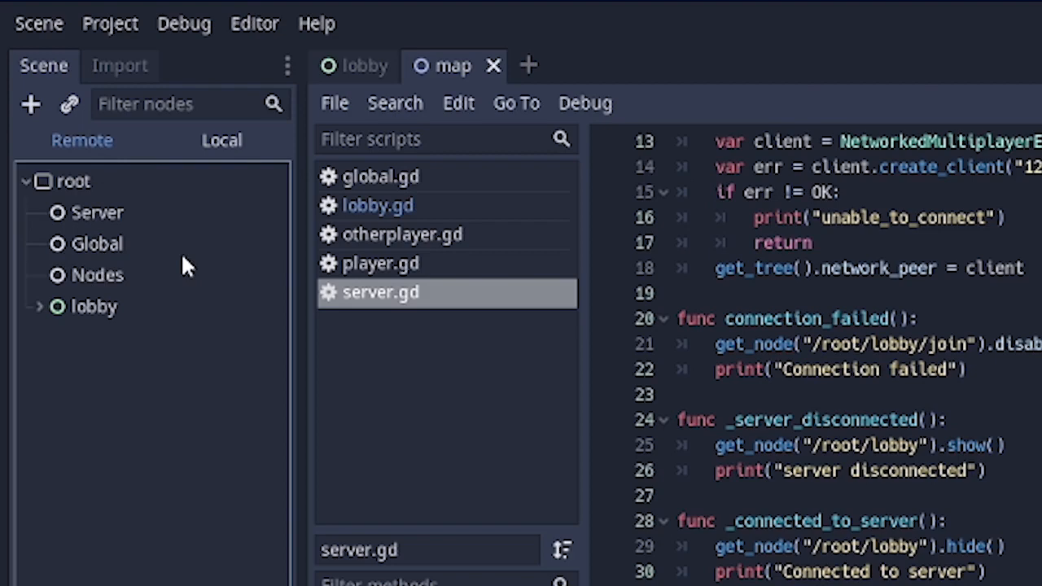
pyautogui.moveTo(370, 273)
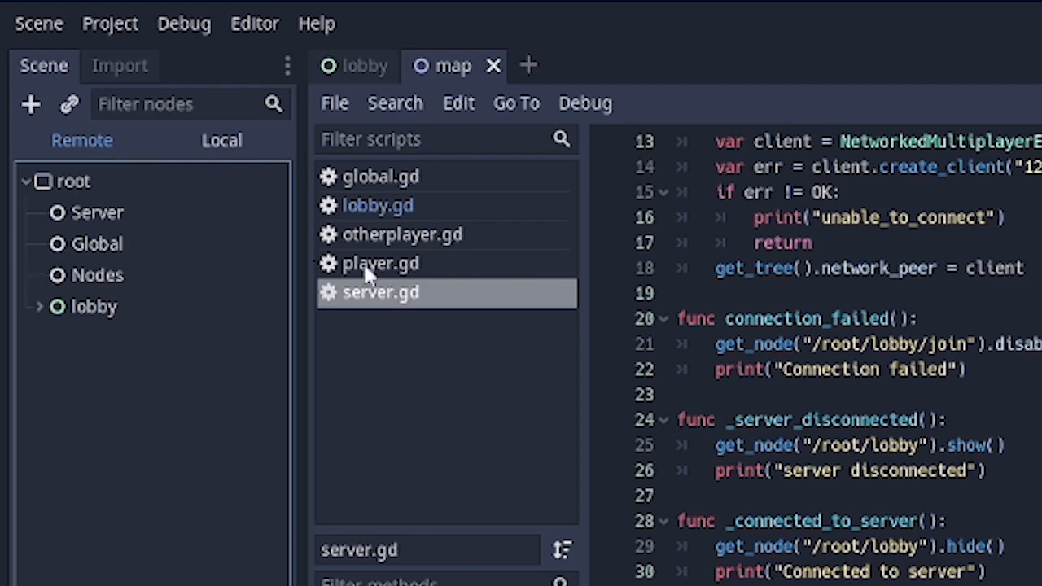
pyautogui.moveTo(155, 273)
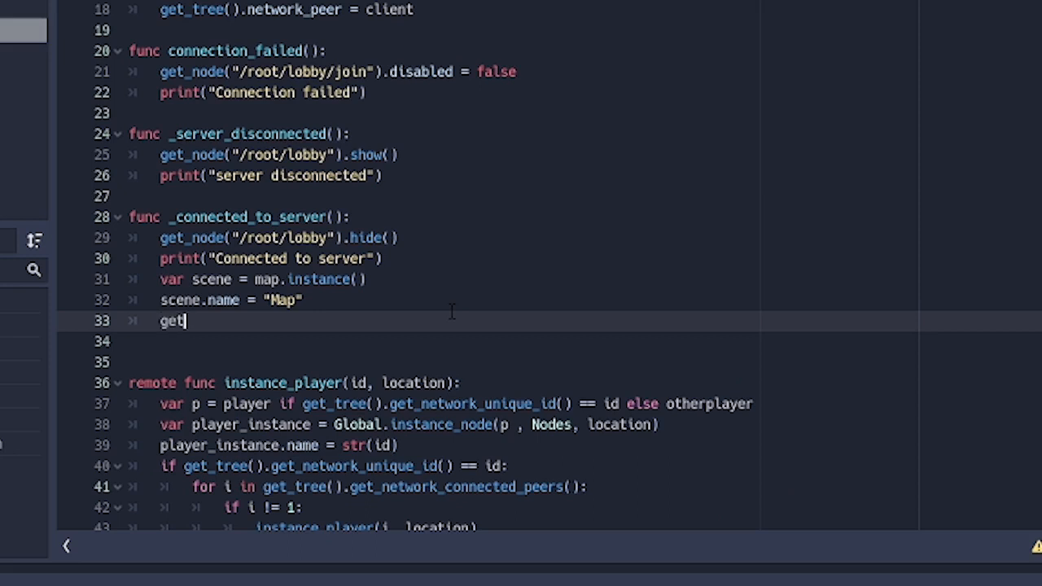
# - Write get_tree().root.add_child_below_node(Global, scene) in the connected handler
pyautogui.write('_tree().root')
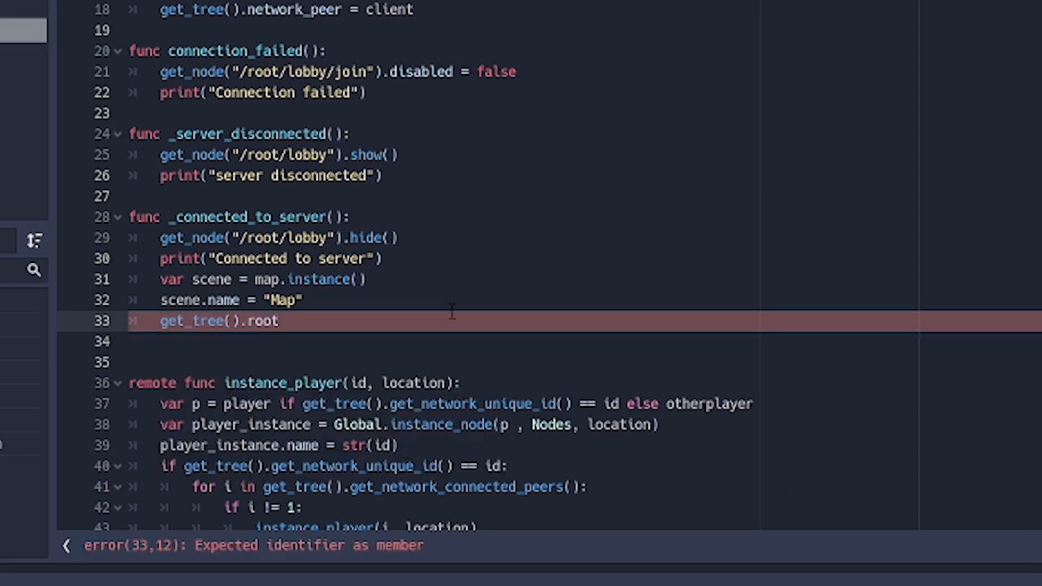
pyautogui.write('.ad')
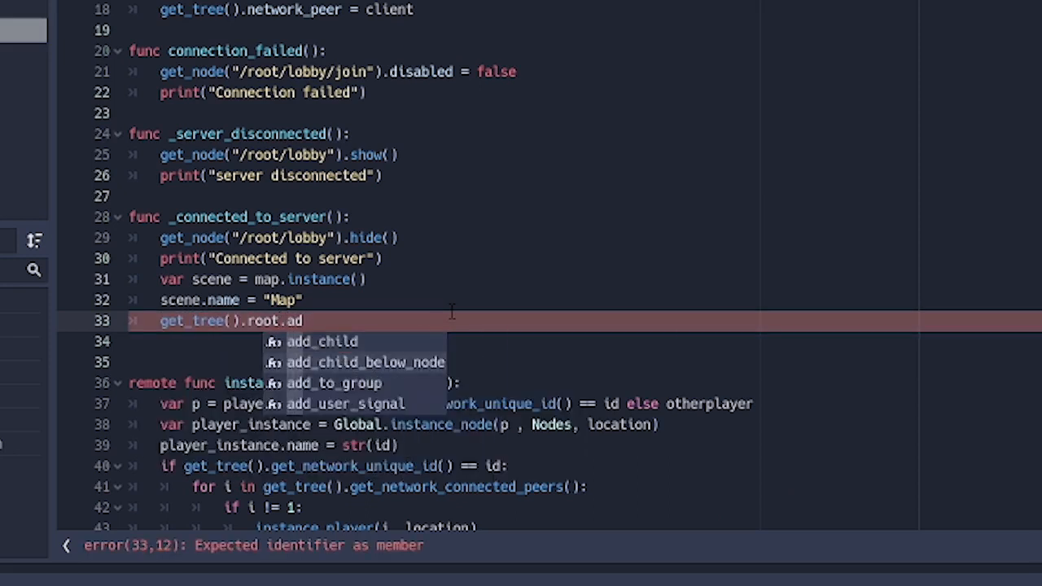
pyautogui.click(363, 362)
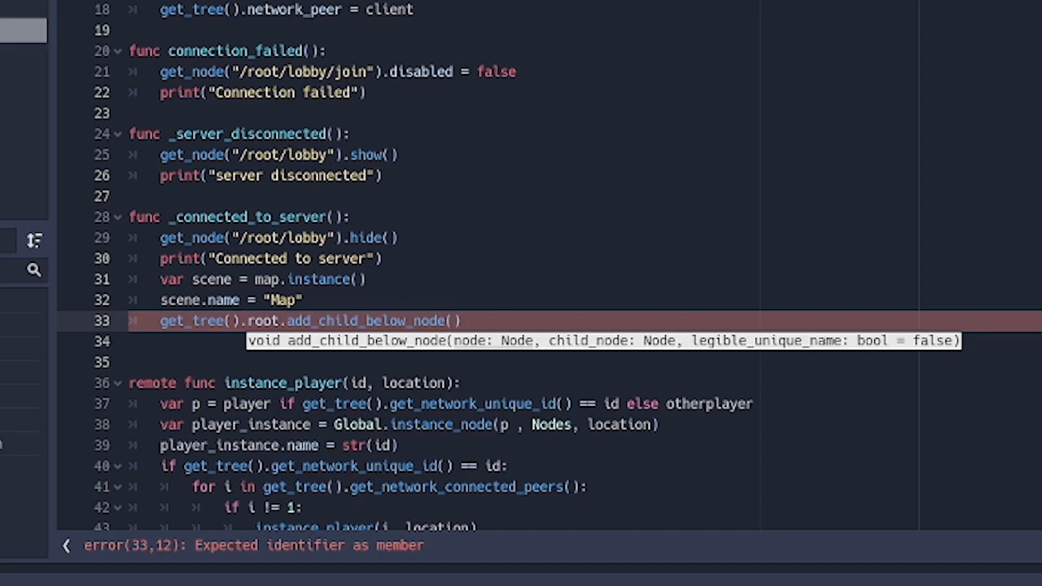
pyautogui.write('g')
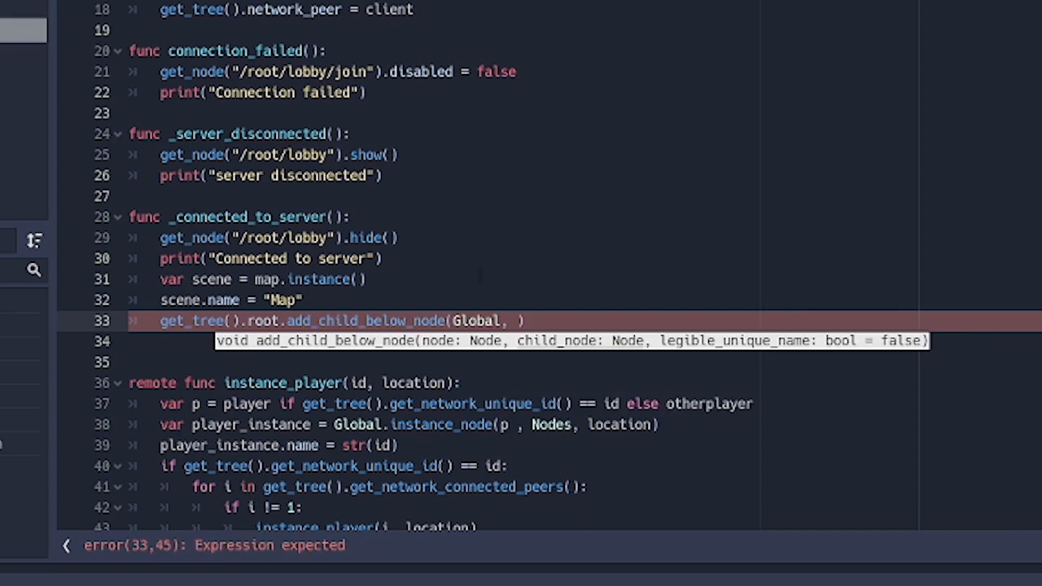
pyautogui.write('scene')
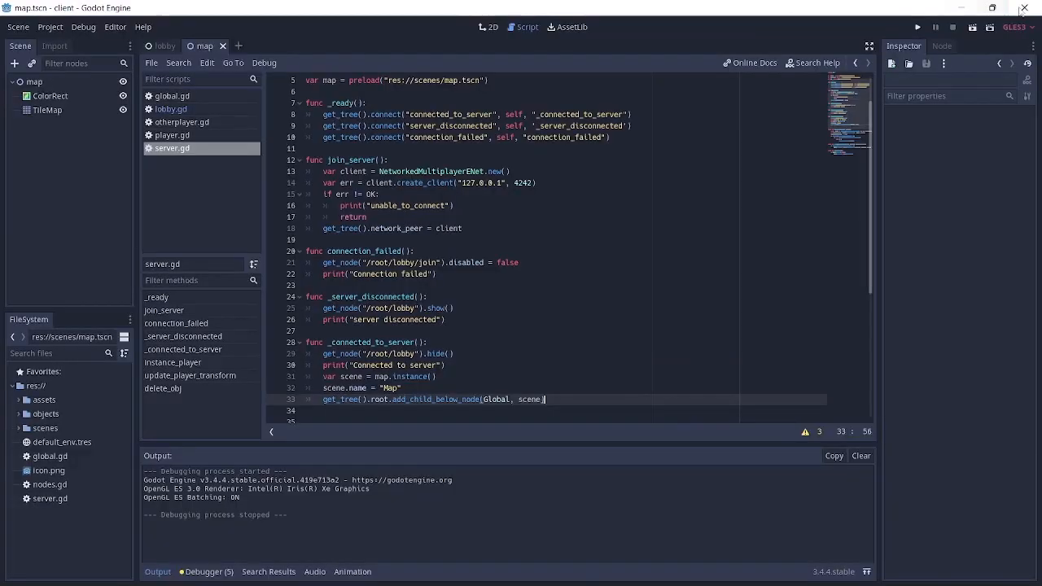
pyautogui.moveTo(917, 27)
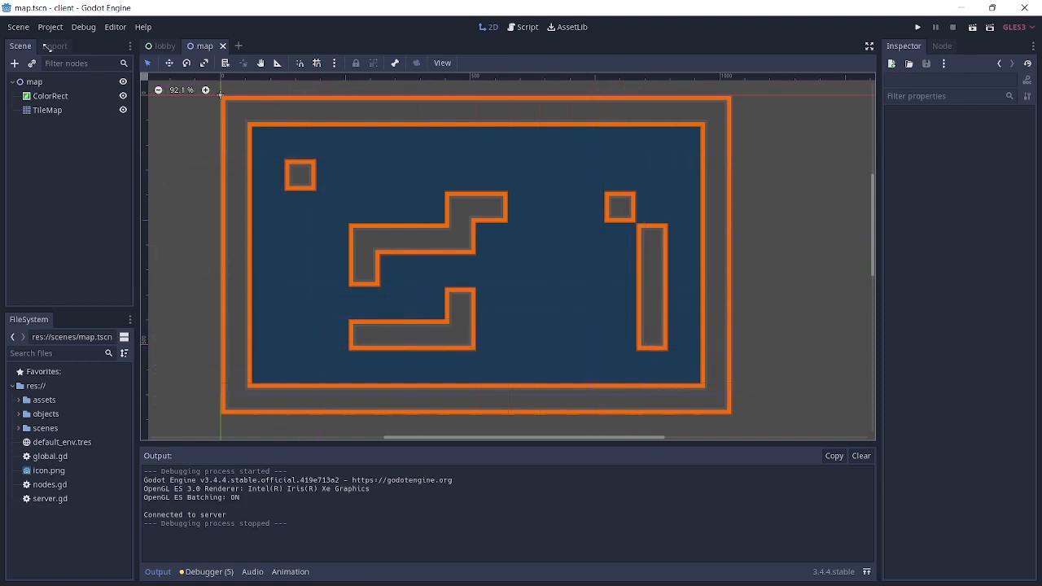
pyautogui.moveTo(250, 178)
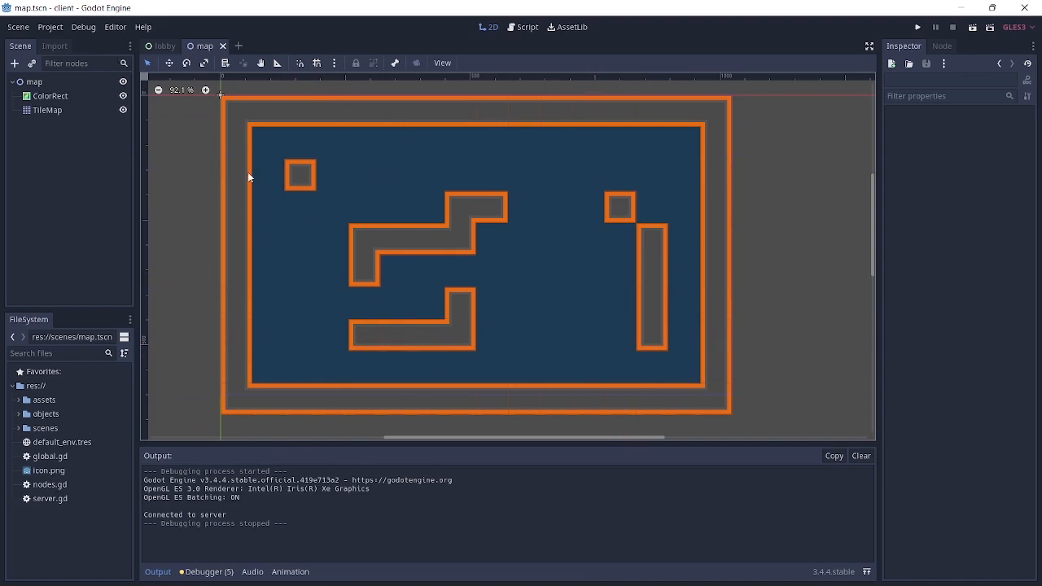
pyautogui.moveTo(445, 185)
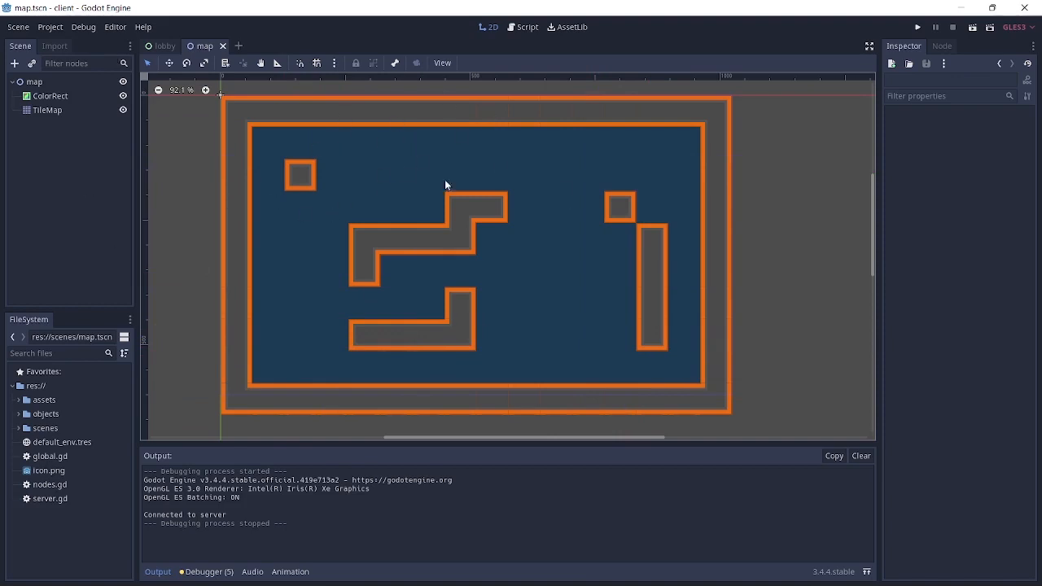
pyautogui.moveTo(266, 182)
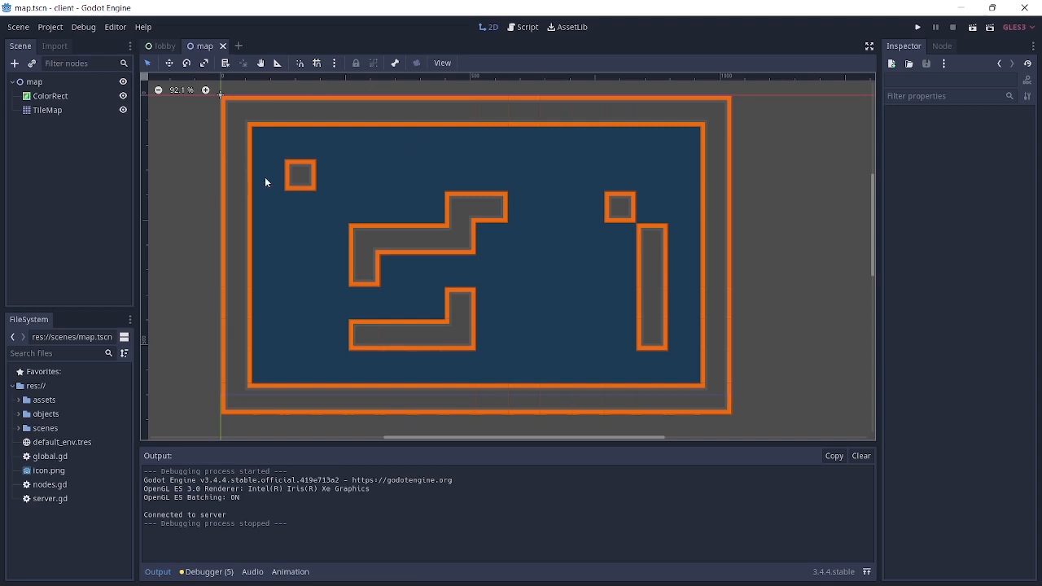
pyautogui.moveTo(475, 216)
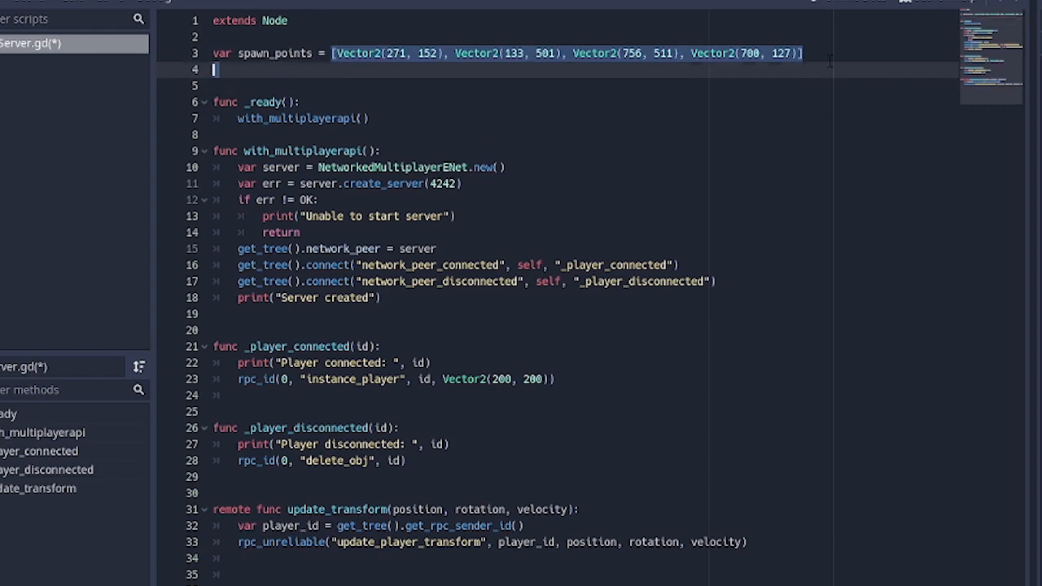
# - Declare 'var spawn_points_clone = spawn_points' and 'var taken_points = []' in Server.gd
pyautogui.click(350, 53)
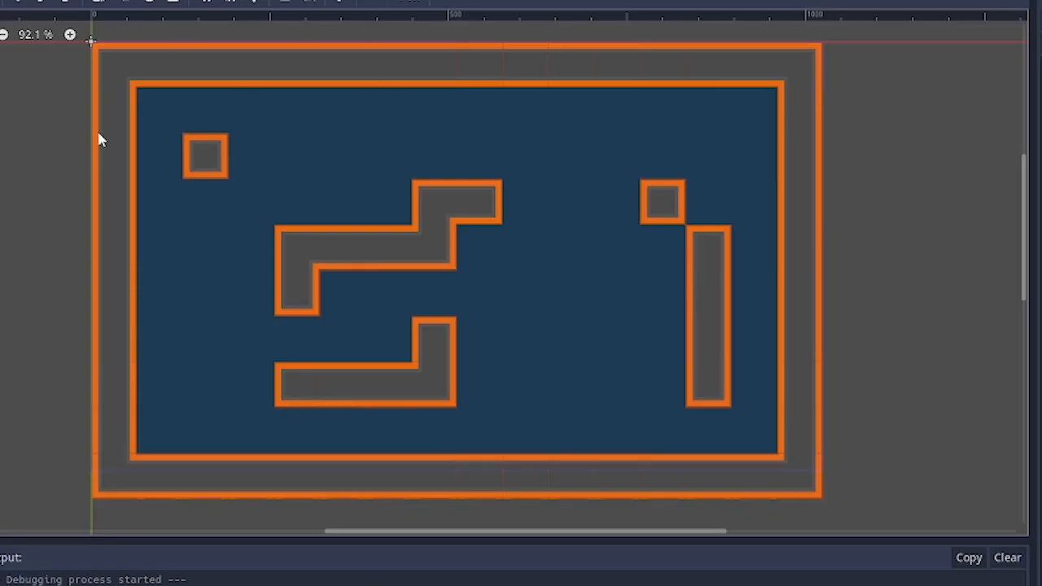
pyautogui.moveTo(639, 337)
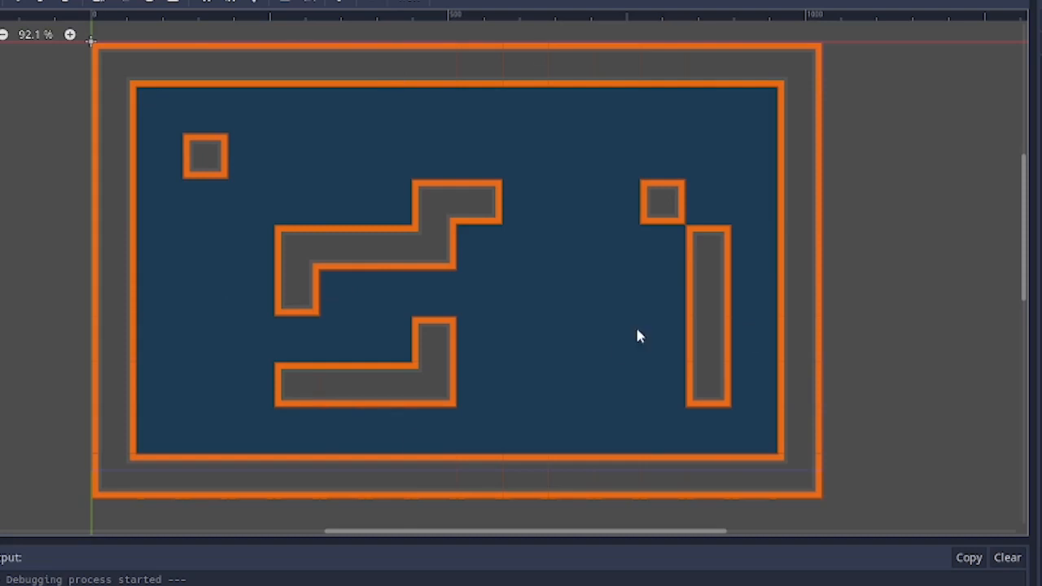
pyautogui.moveTo(583, 337)
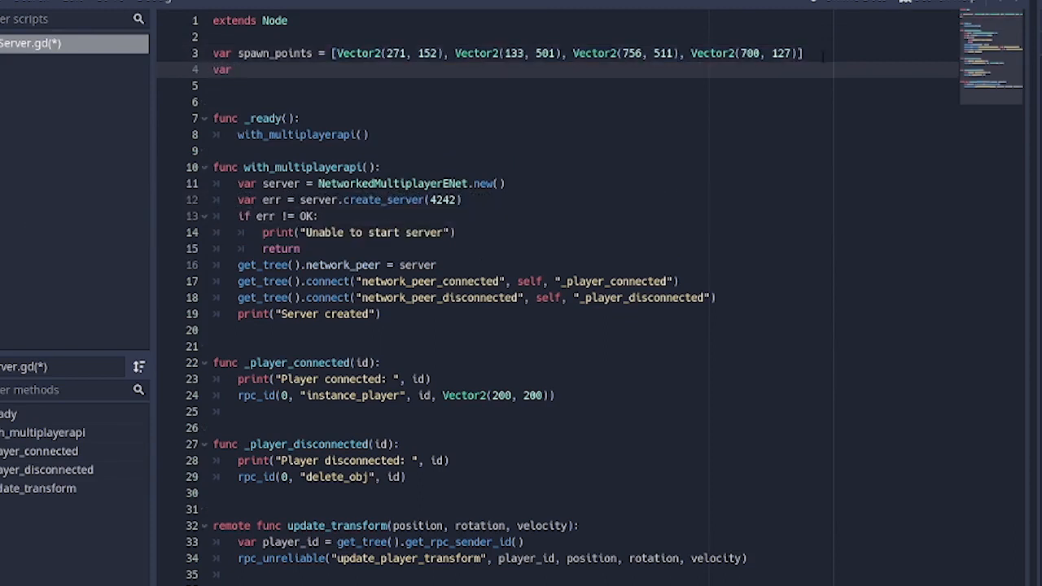
pyautogui.write('spawn_points_clone')
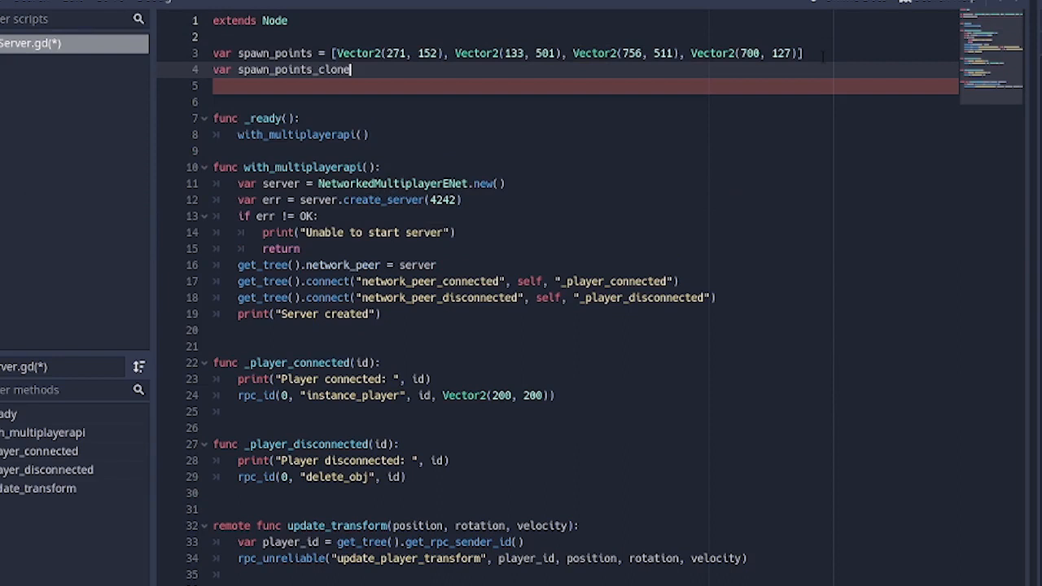
pyautogui.write('= spawn_points')
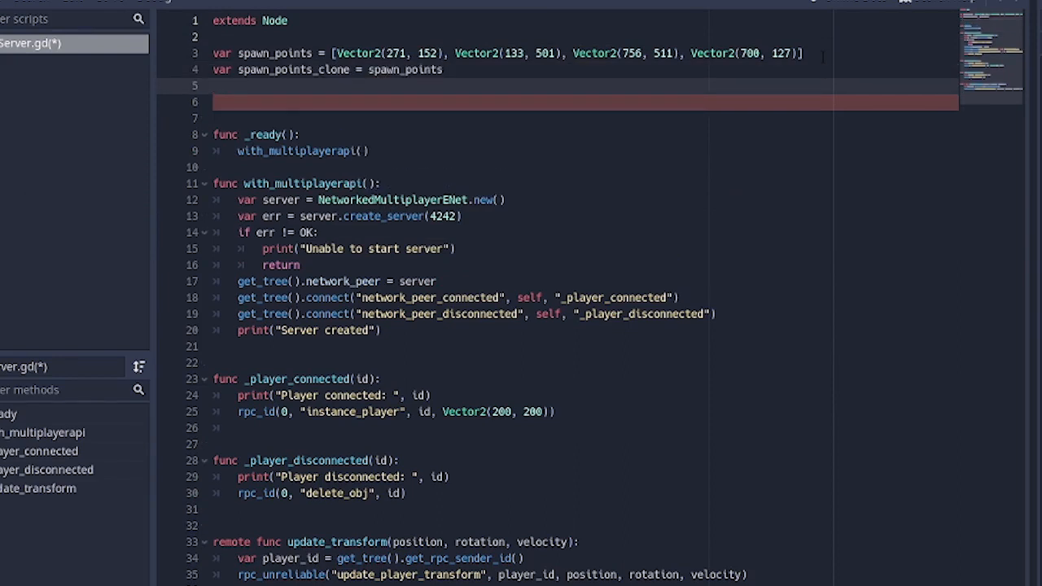
pyautogui.write('var')
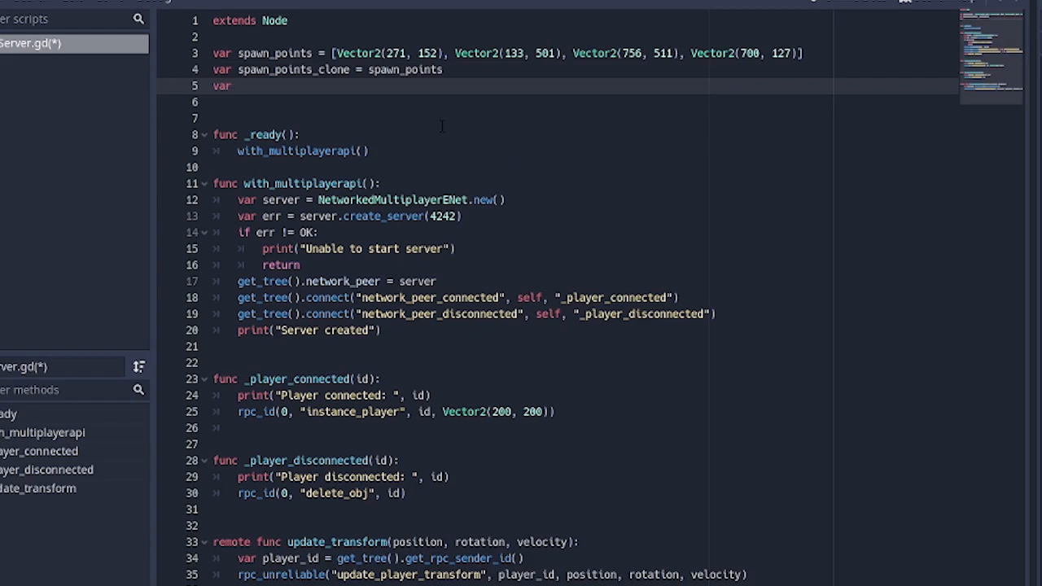
pyautogui.write('taken_points = []')
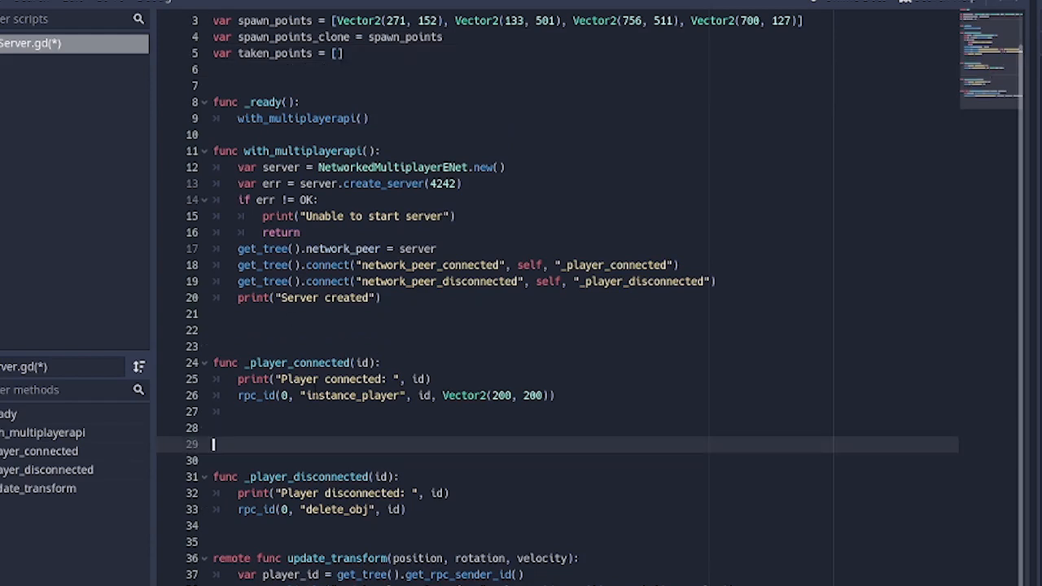
# - Write choose_spawn_location() picking a random index with randi()%spawn_points.size() and taking that point
pyautogui.write('func choose_spawn_location():')
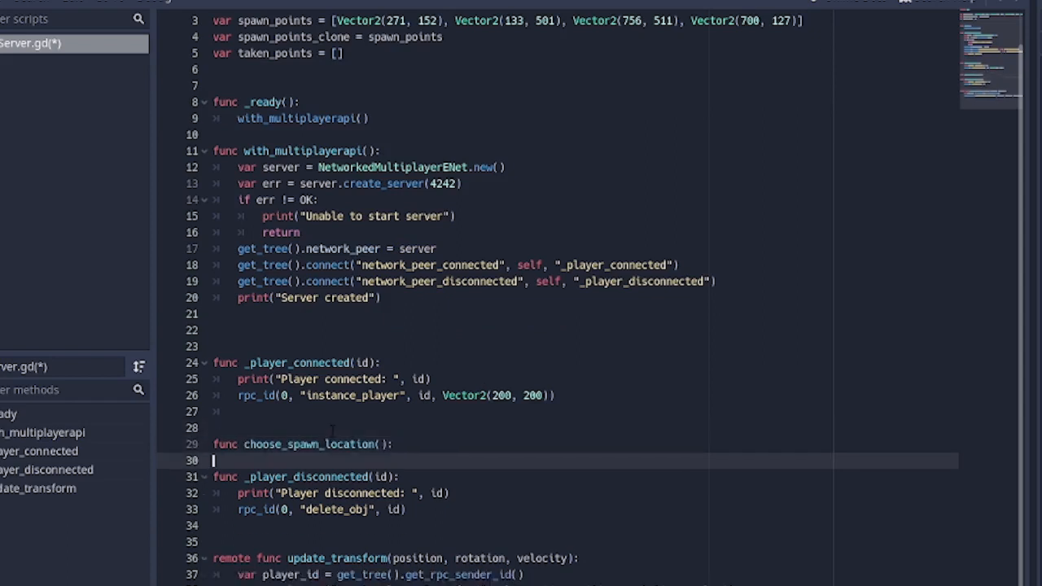
pyautogui.write('var point = randi()%spawn_points.size()')
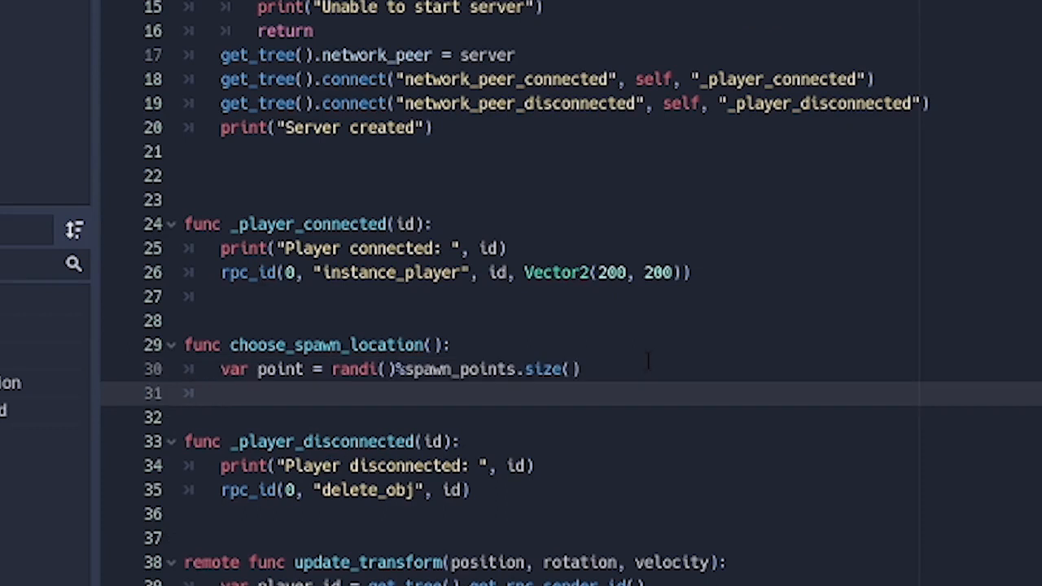
pyautogui.write('var loc = spawn_points[point]')
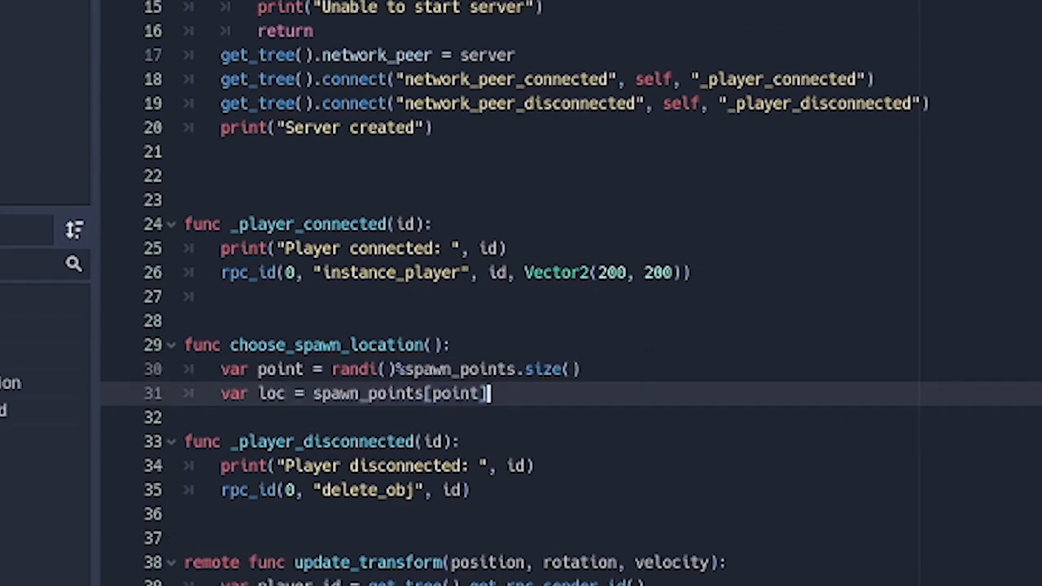
pyautogui.doubleClick(459, 393)
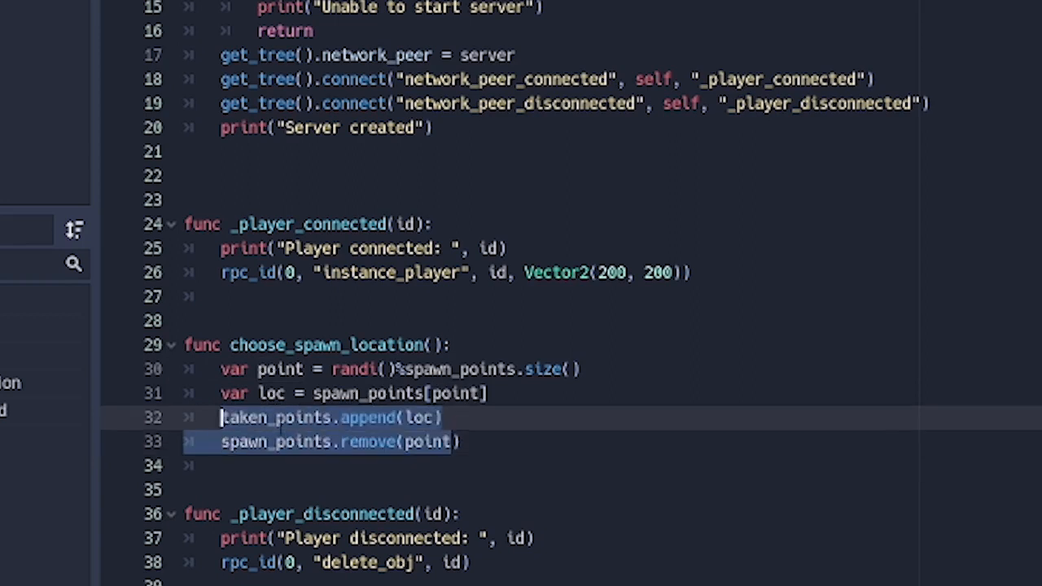
pyautogui.click(395, 416)
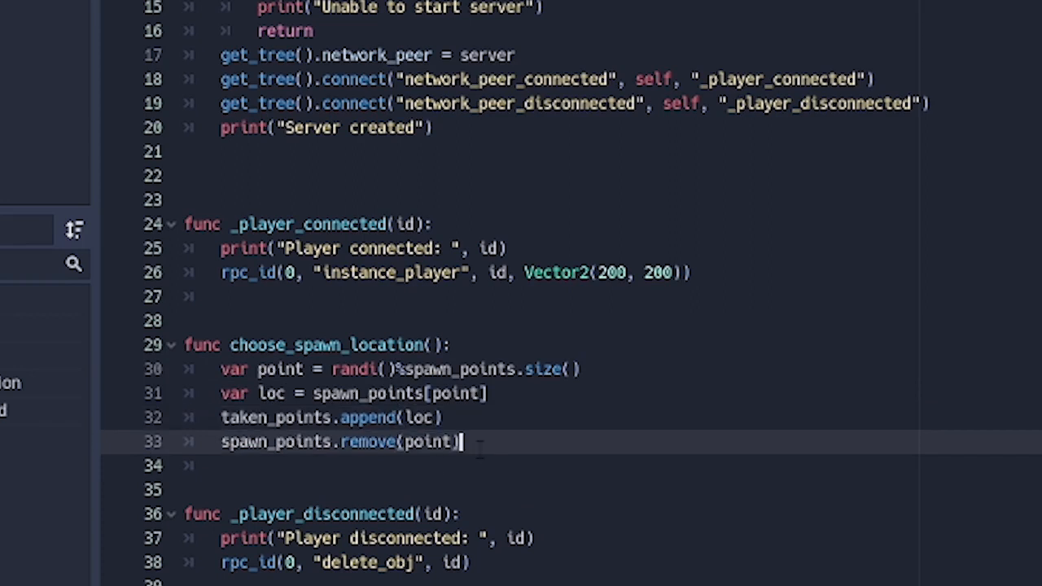
# - Refill spawn_points from spawn_points_clone.duplicate() when empty and return loc
pyautogui.write('if spawn_points.size() <= 0:')
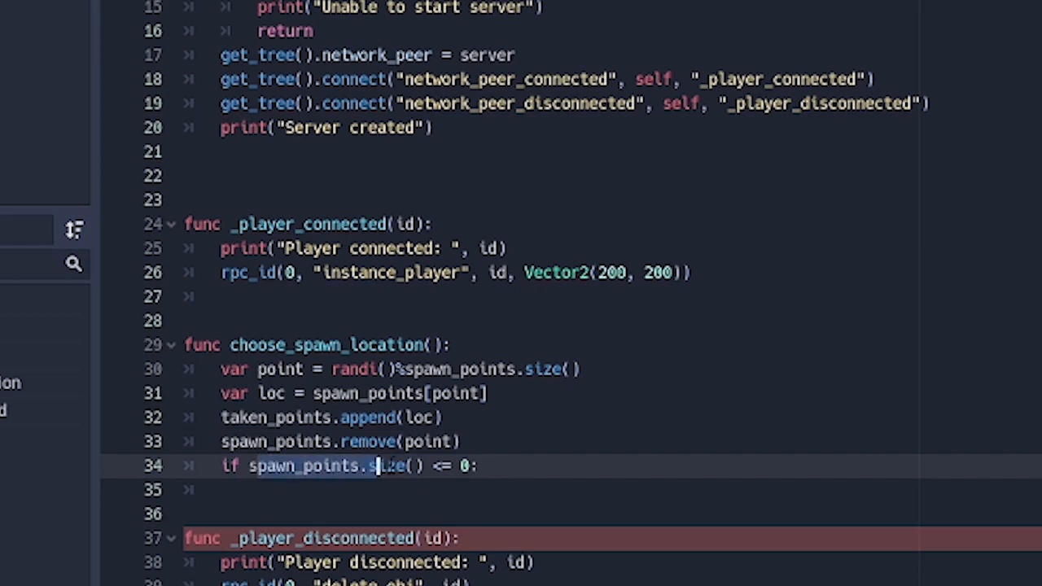
pyautogui.press('Return')
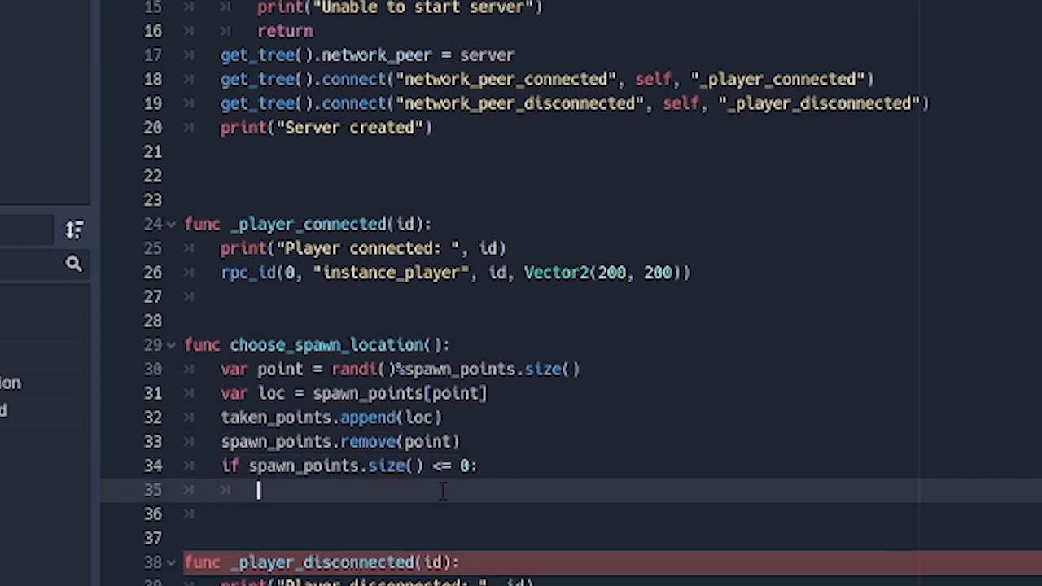
pyautogui.click(468, 465)
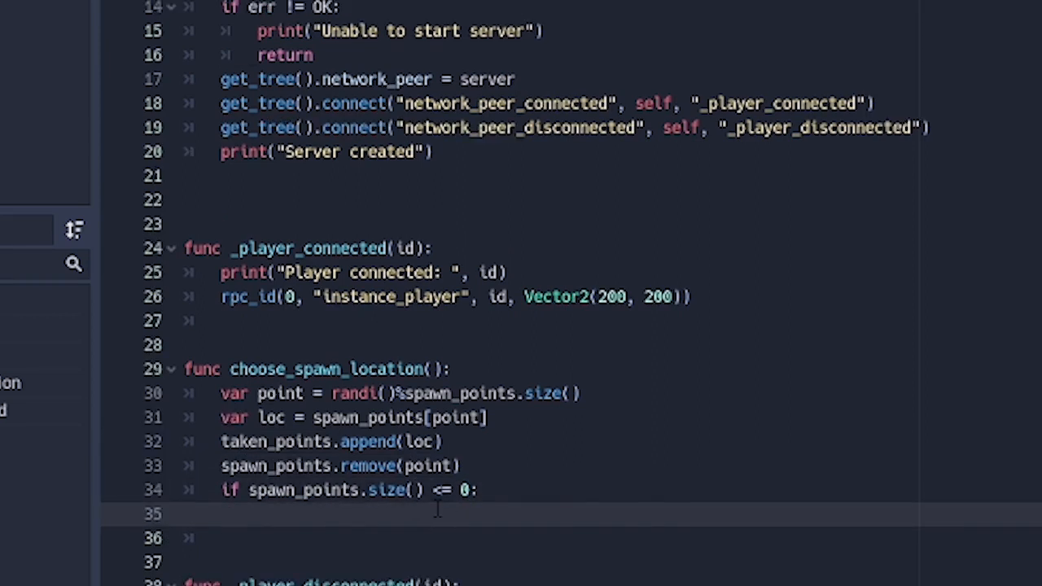
pyautogui.write('spawn_points = spawn_points_clone.duplicate()')
pyautogui.click(572, 538)
pyautogui.write('taken_points.clear(')
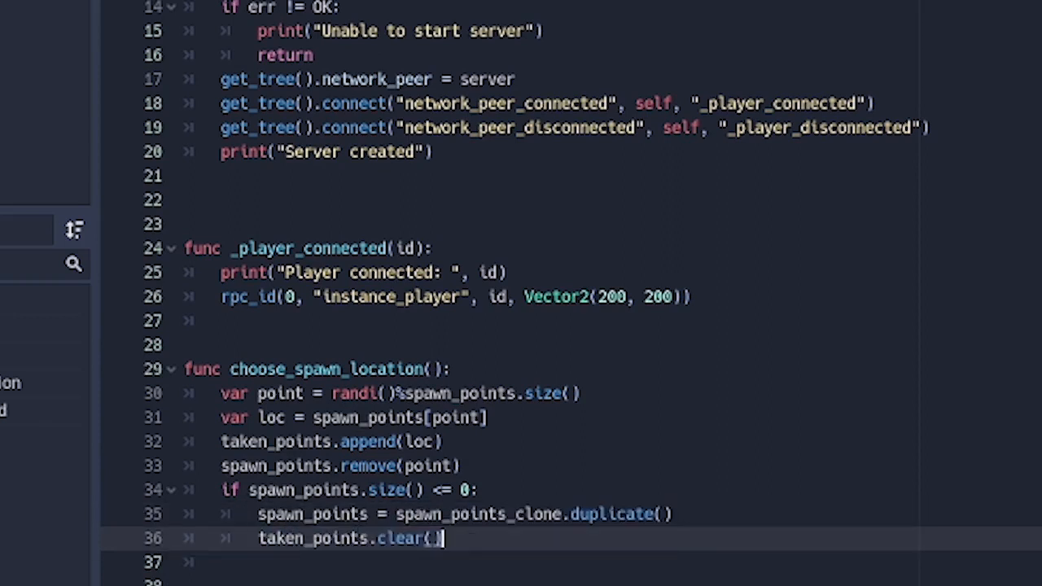
pyautogui.write('re')
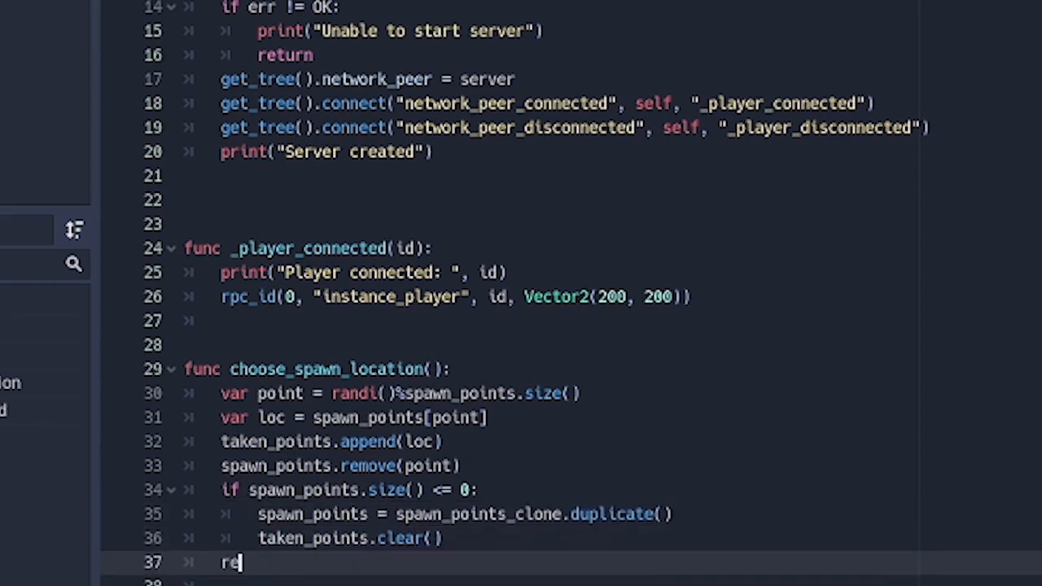
pyautogui.write('turn loc')
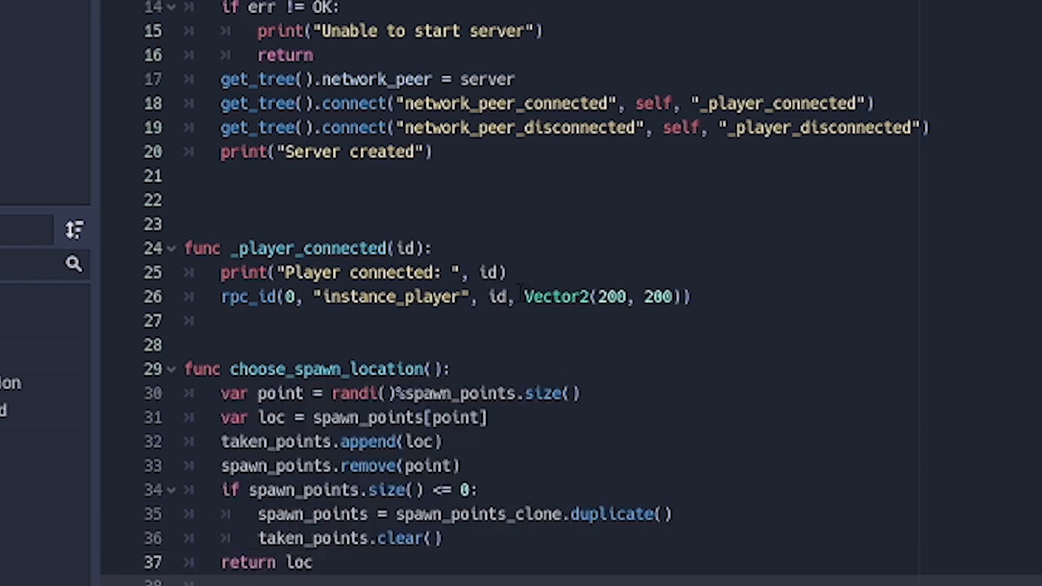
# - Replace the fixed Vector2(200, 200) spawn position with a choose_spawn_location() call
pyautogui.click(525, 296)
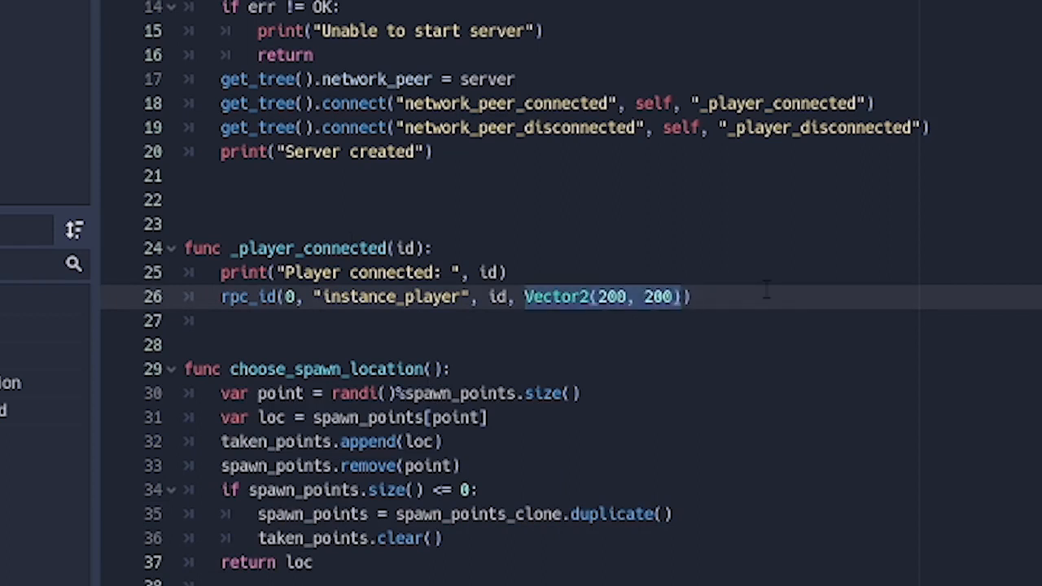
pyautogui.write('cho')
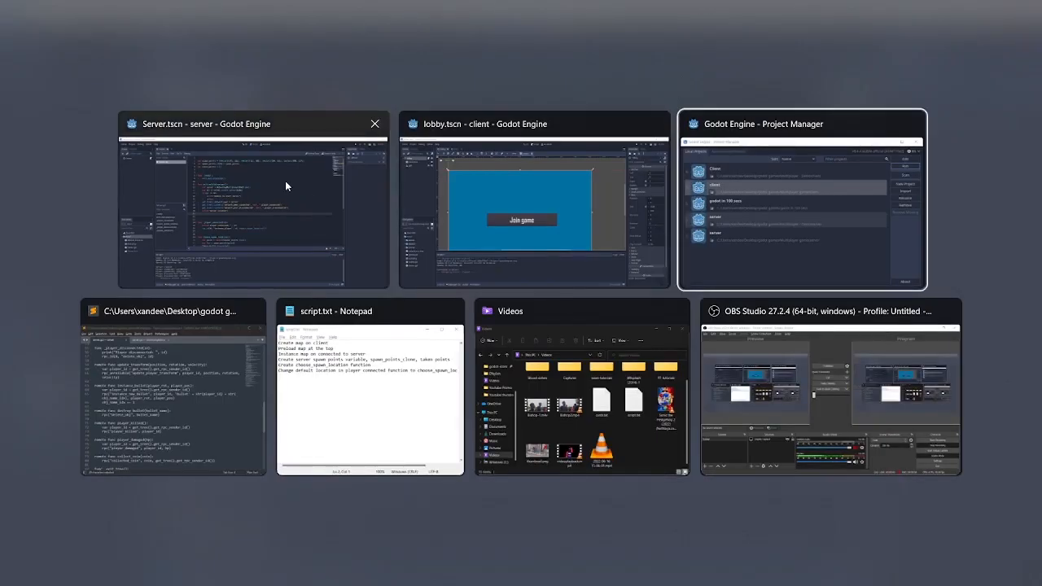
# - In the client's Project Settings Display > Window, set Stretch Mode to 2d and choose an Aspect option
pyautogui.click(533, 199)
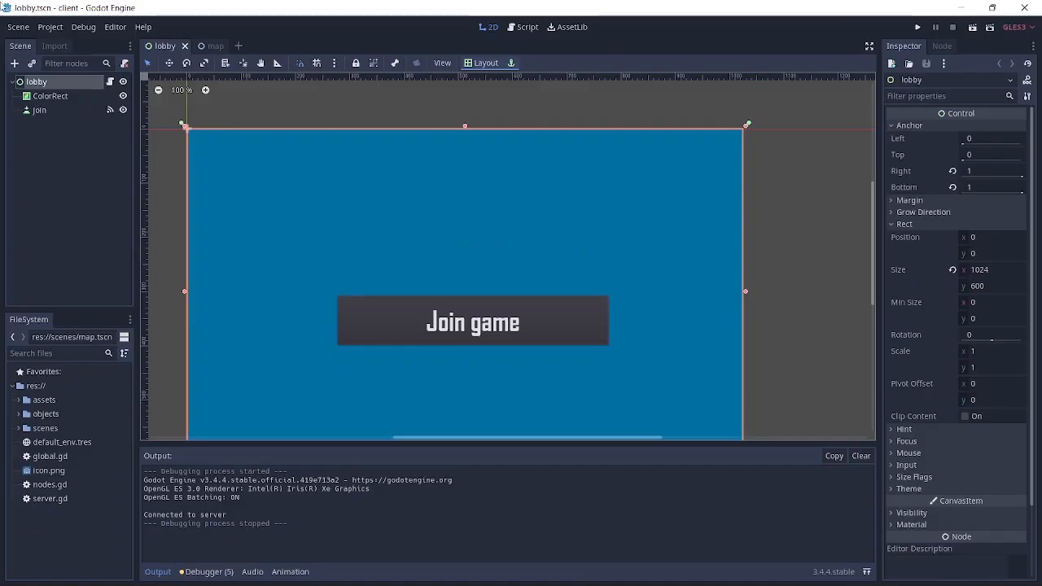
pyautogui.click(50, 27)
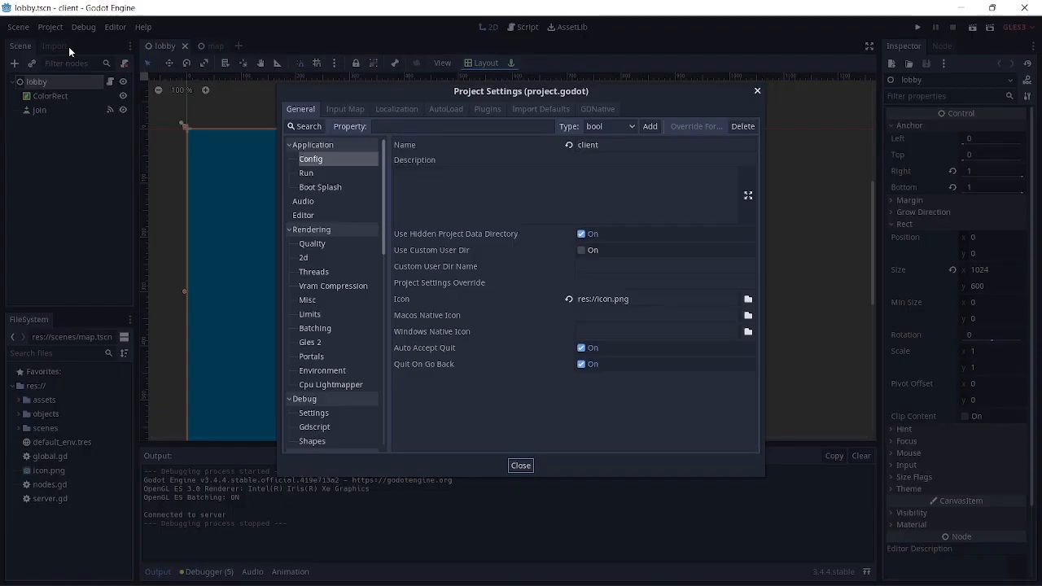
pyautogui.scroll(-3)
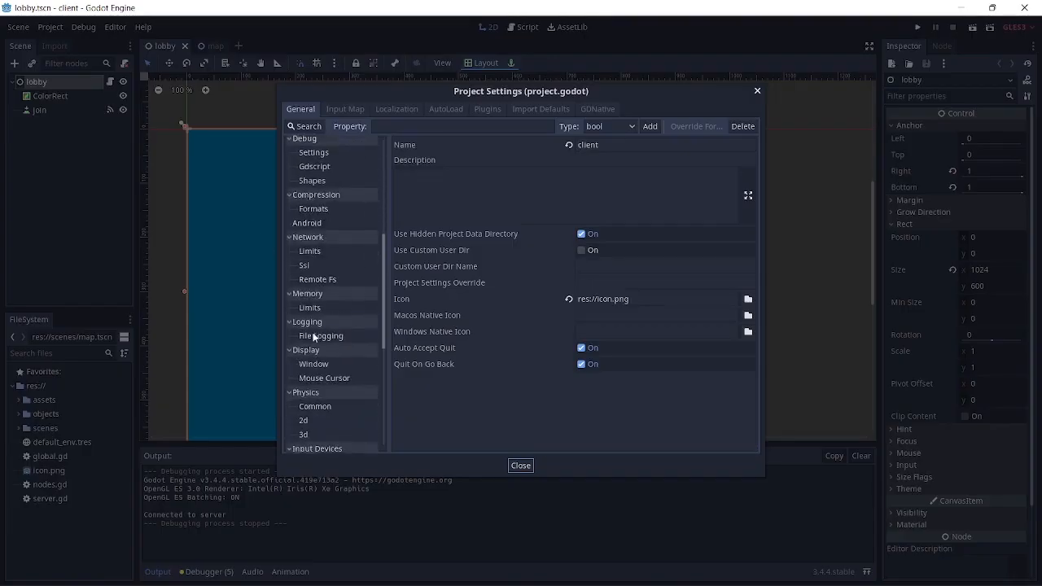
pyautogui.click(313, 363)
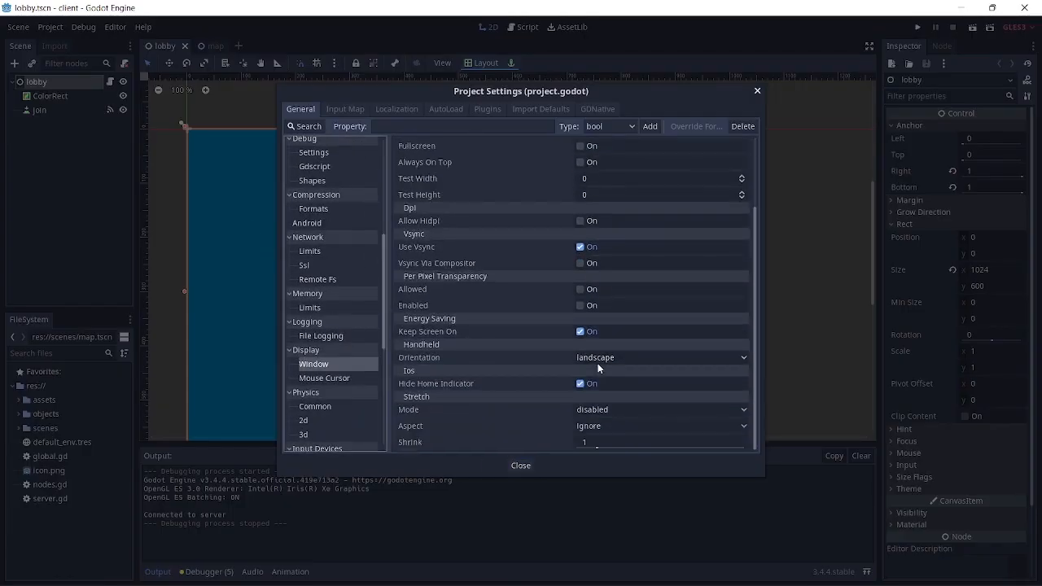
pyautogui.click(660, 410)
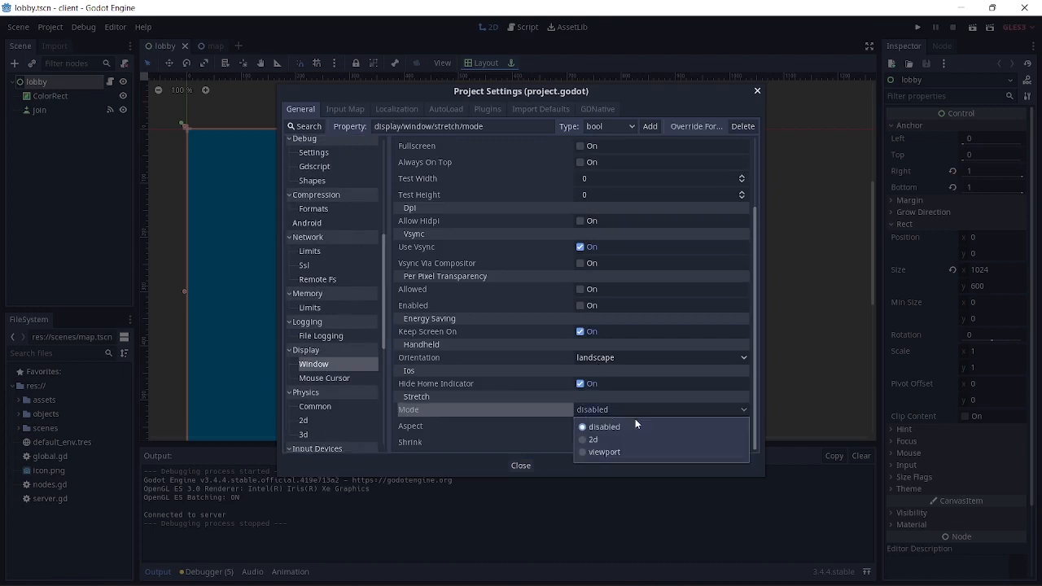
pyautogui.click(594, 438)
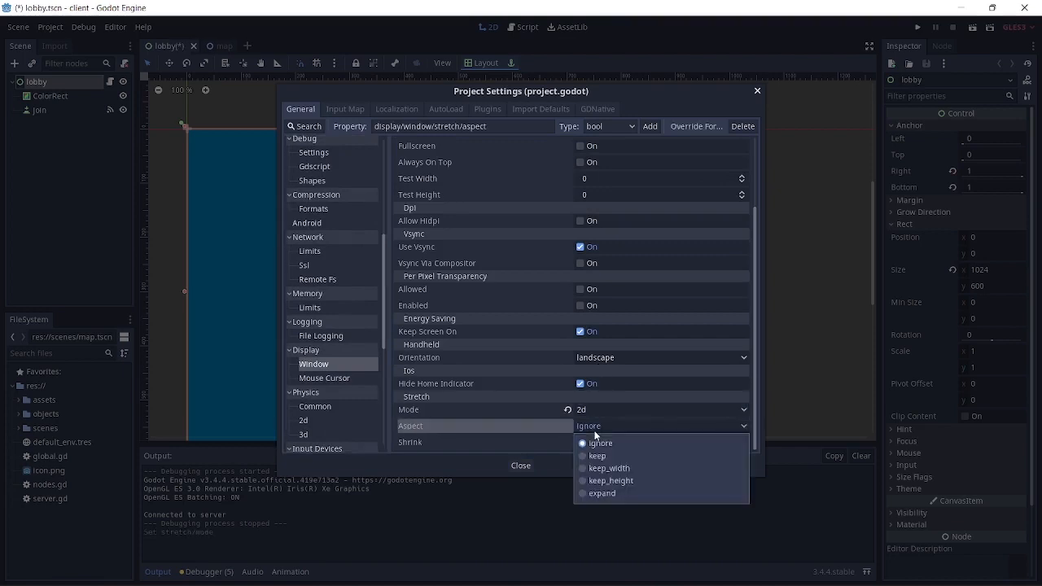
pyautogui.click(598, 454)
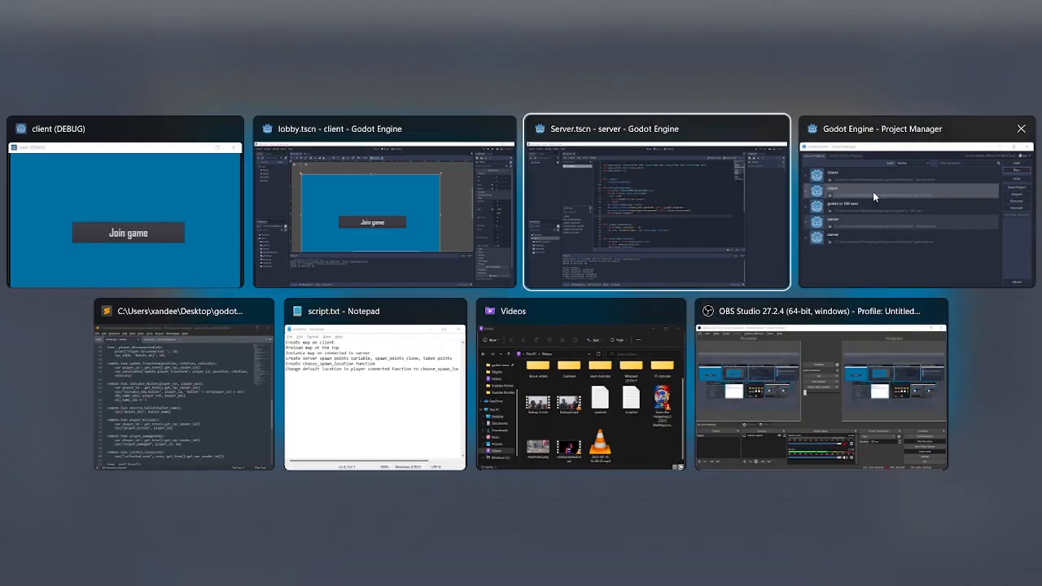
# - Run the server scene and move the client game window aside
pyautogui.click(656, 203)
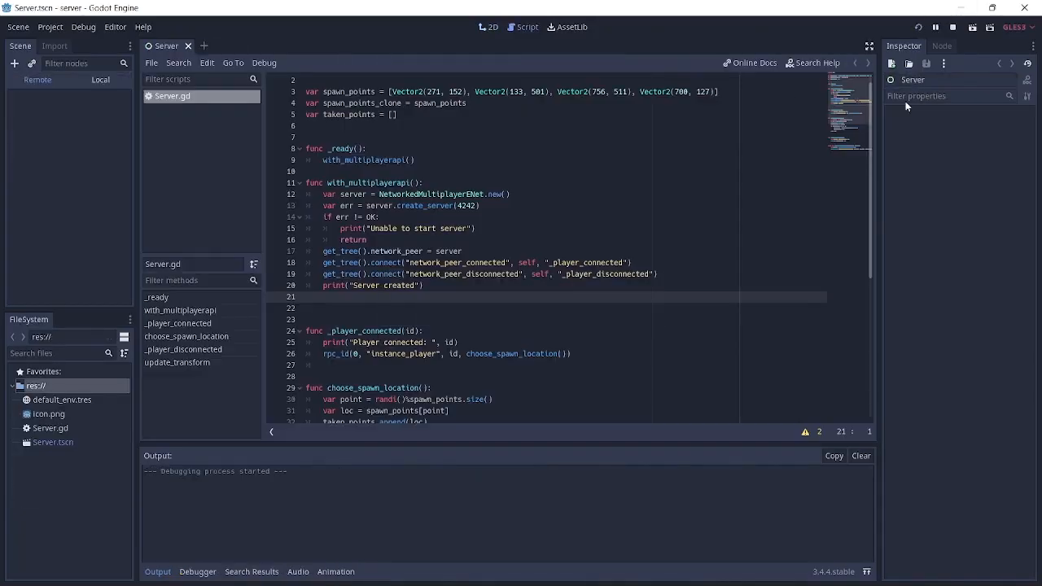
pyautogui.click(970, 27)
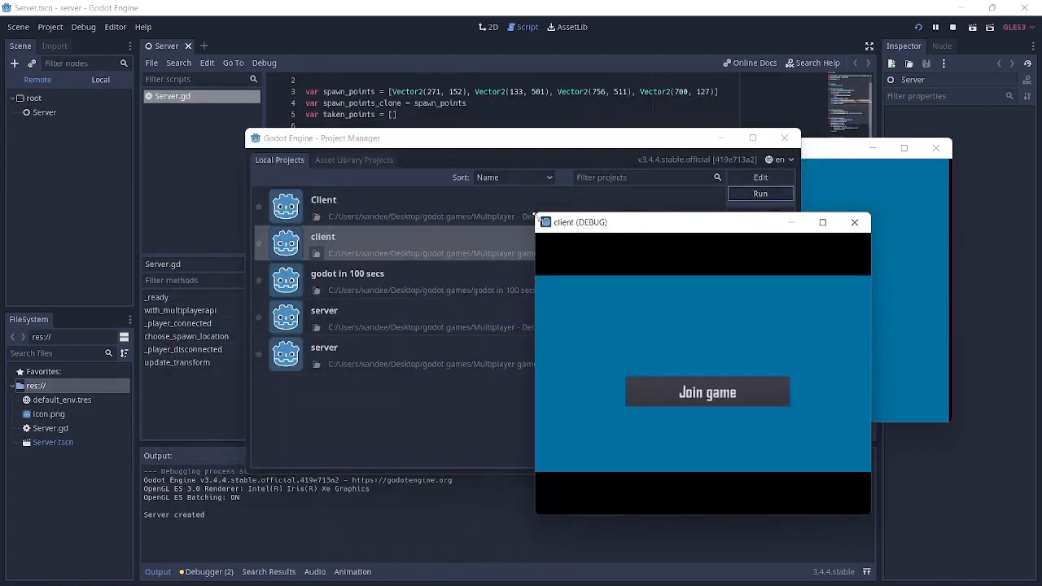
pyautogui.moveTo(704, 221); pyautogui.dragTo(630, 208)
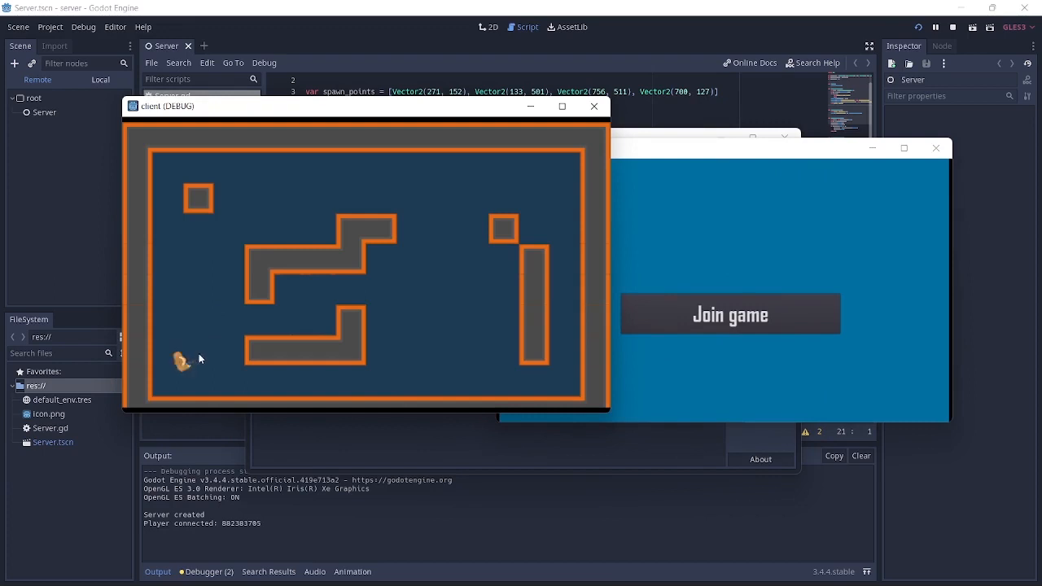
pyautogui.moveTo(197, 229)
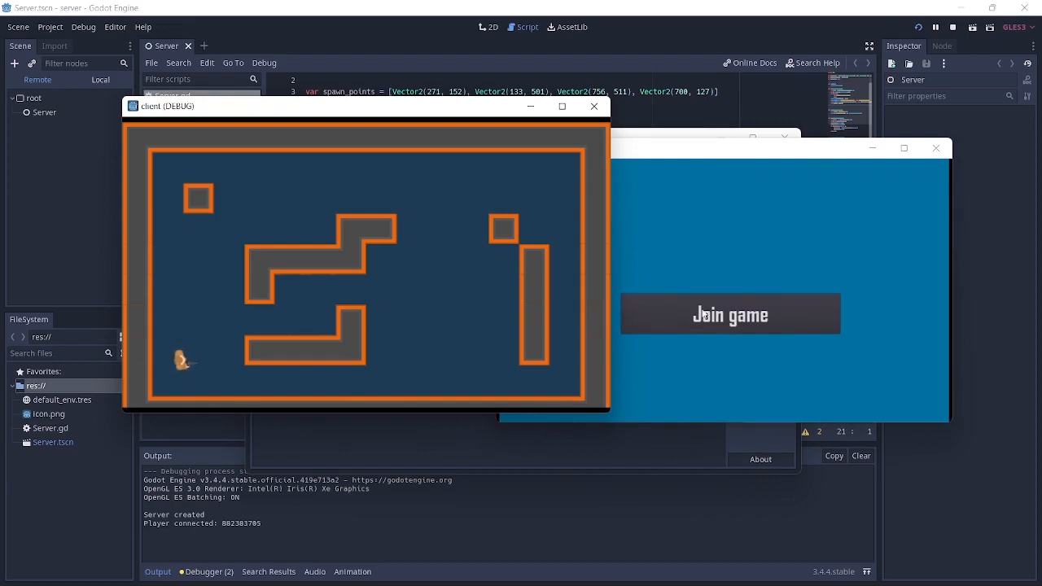
# - Launch further client instances from the Project Manager and join the game from each
pyautogui.click(730, 314)
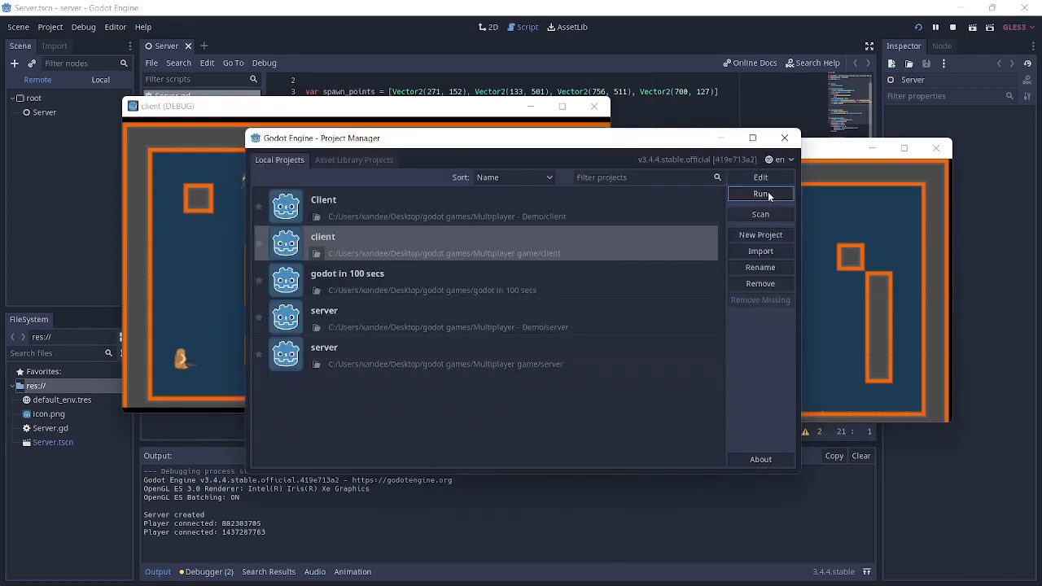
pyautogui.click(760, 194)
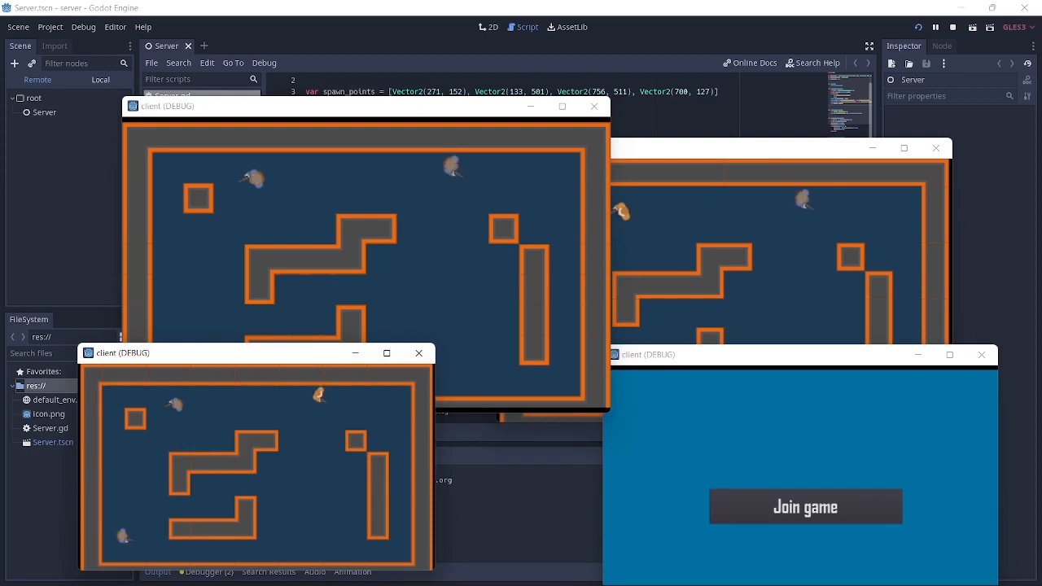
pyautogui.click(804, 506)
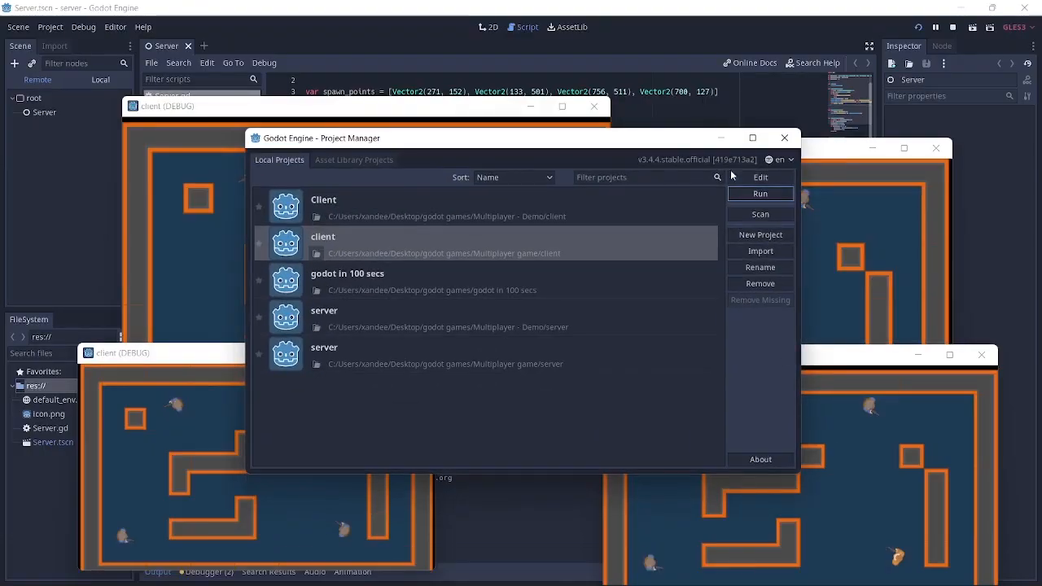
pyautogui.click(759, 192)
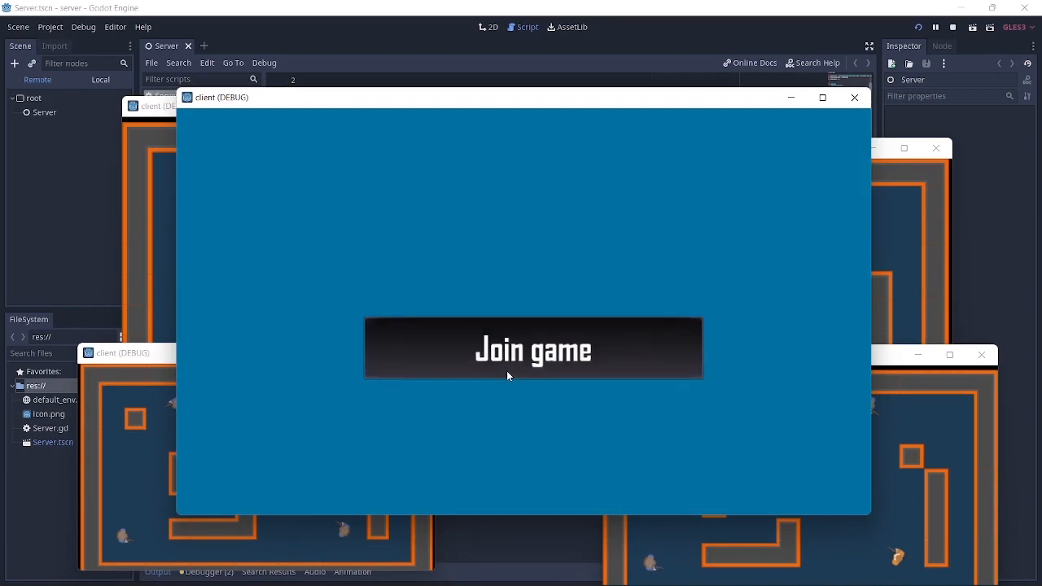
# - Join from the fifth client, hit the division-by-zero crash, and edit the spawn_points_clone declaration in Server.gd
pyautogui.click(533, 348)
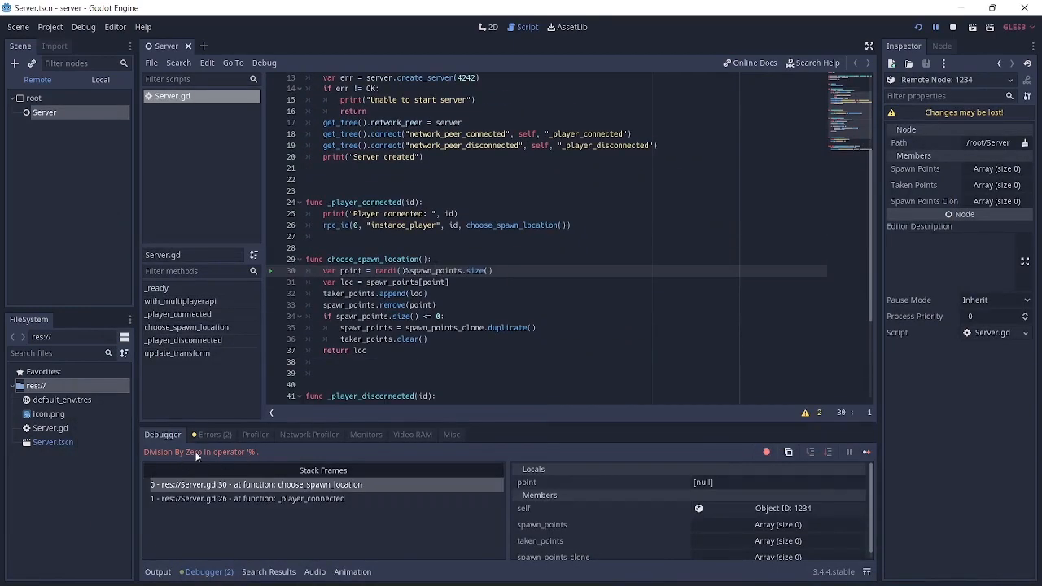
pyautogui.moveTo(354, 439)
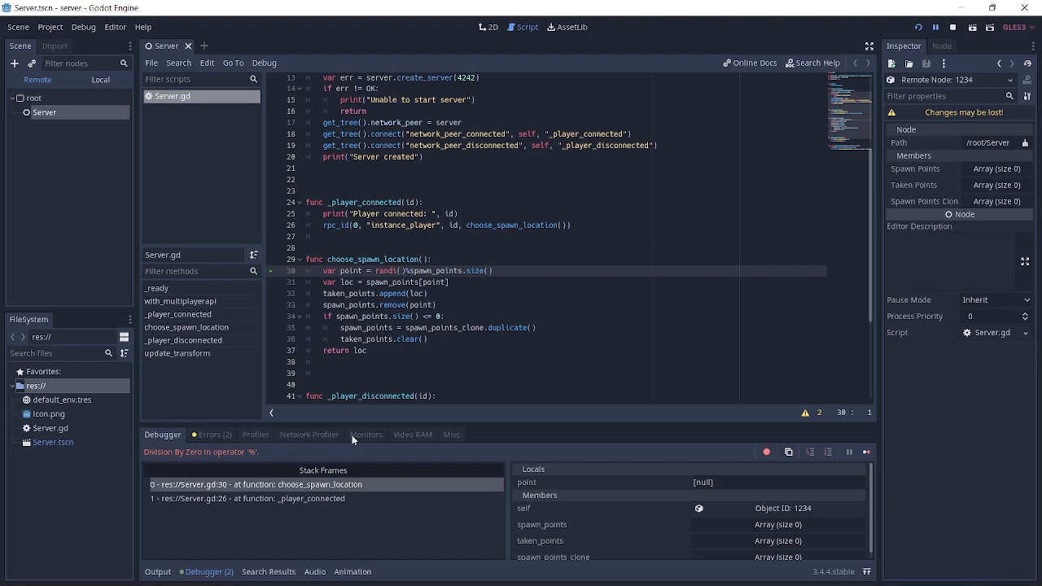
pyautogui.scroll(3)
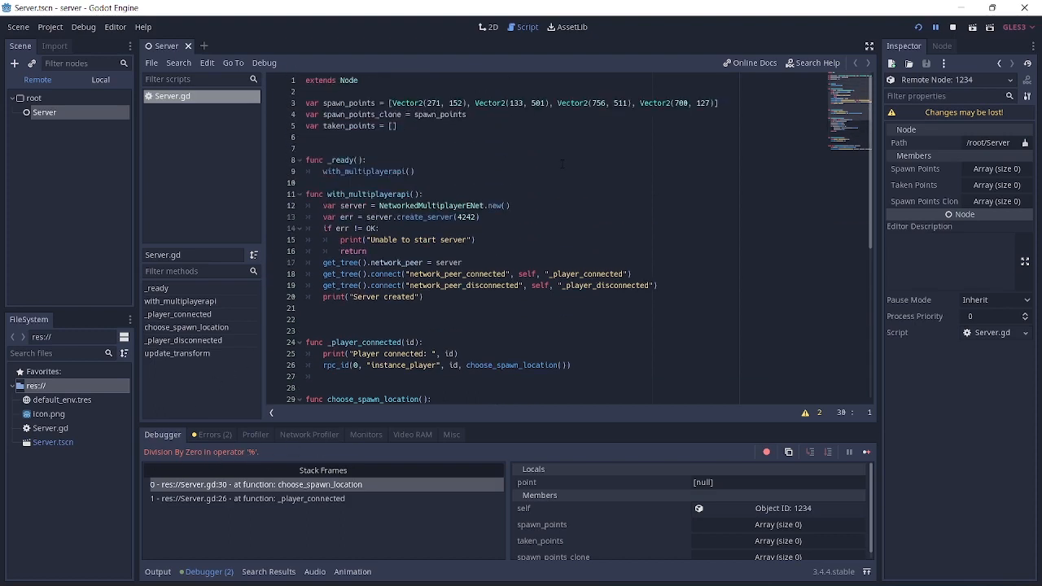
pyautogui.click(466, 114)
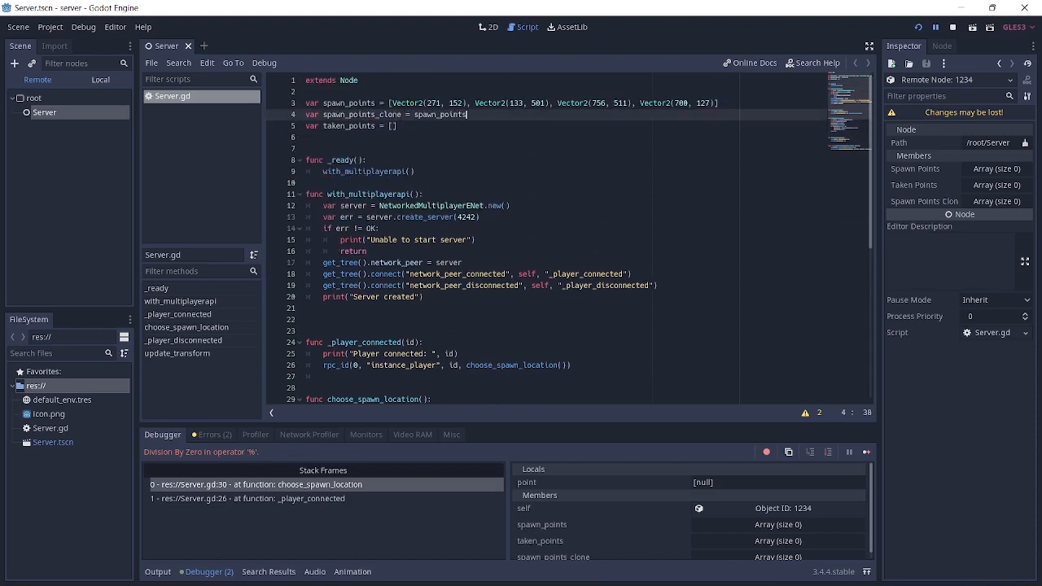
pyautogui.scroll(-3)
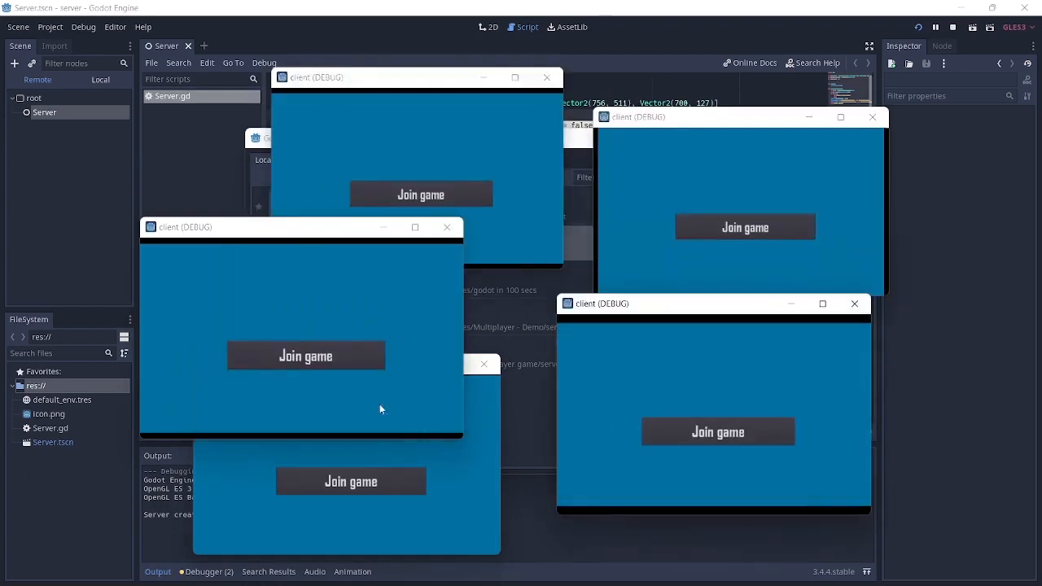
# - Join the game from each waiting client so all players appear spread across the map
pyautogui.click(307, 355)
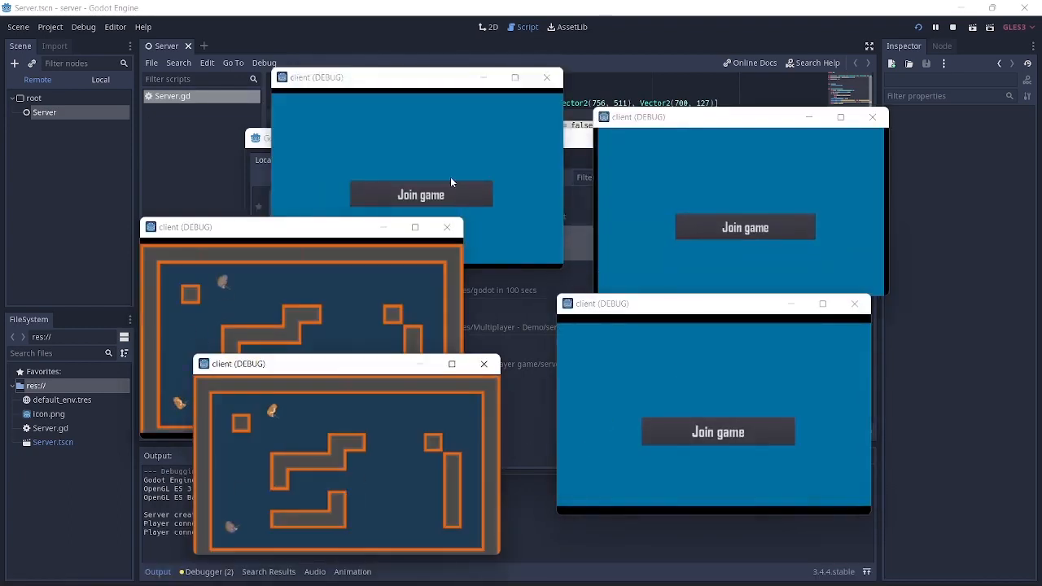
pyautogui.click(420, 194)
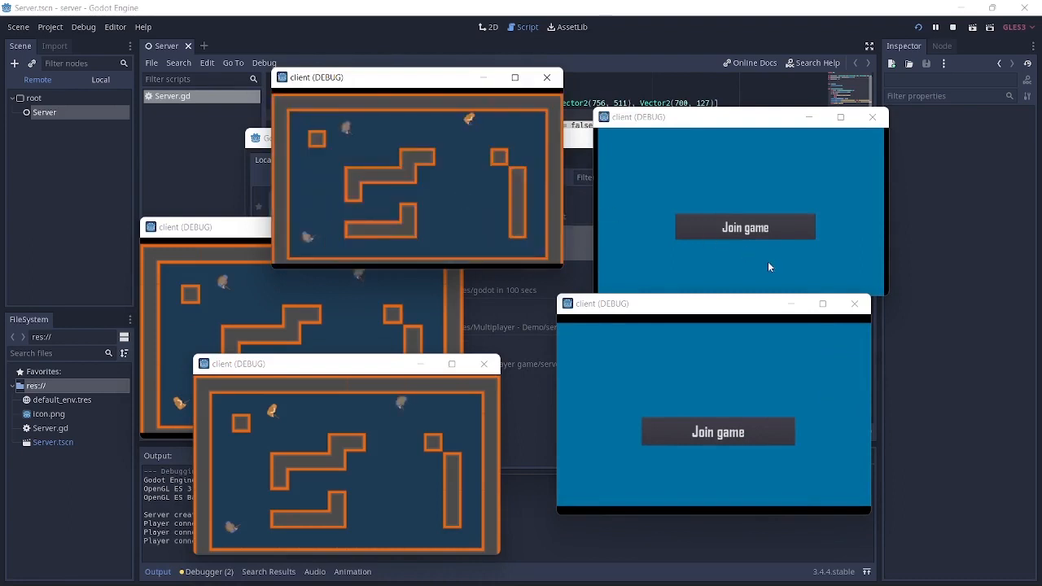
pyautogui.click(743, 227)
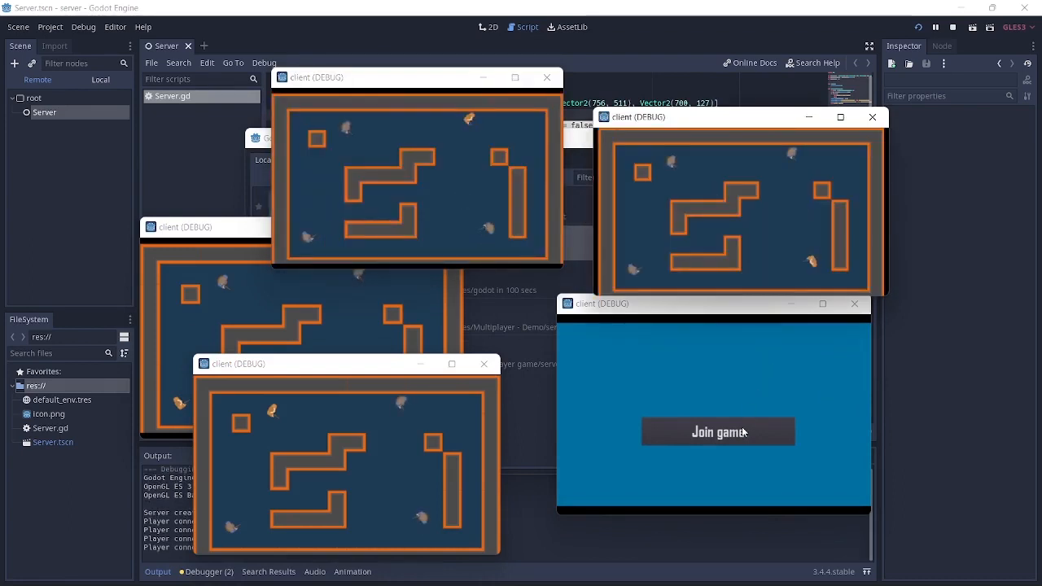
pyautogui.click(717, 431)
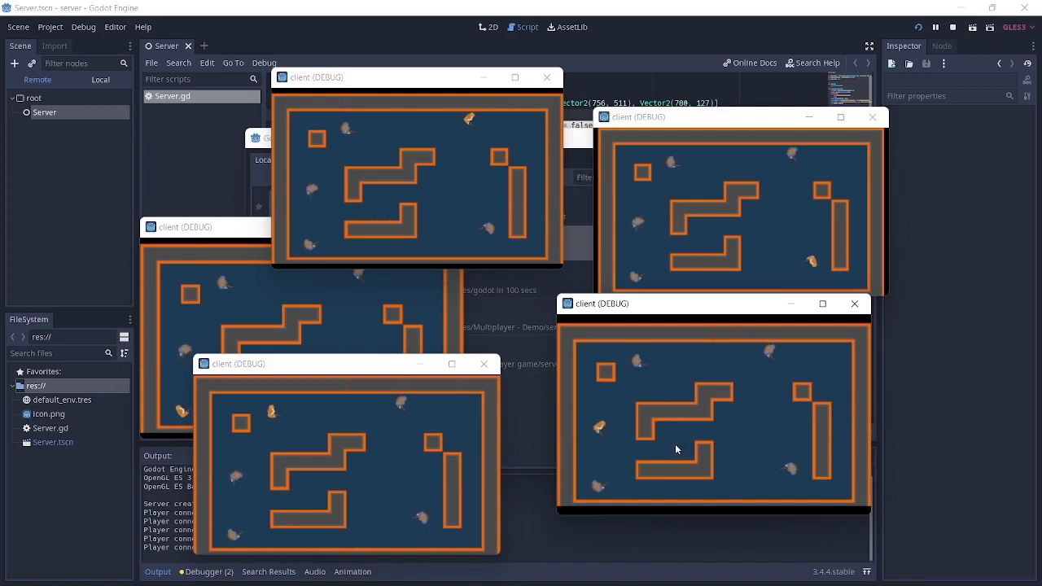
pyautogui.moveTo(561, 467)
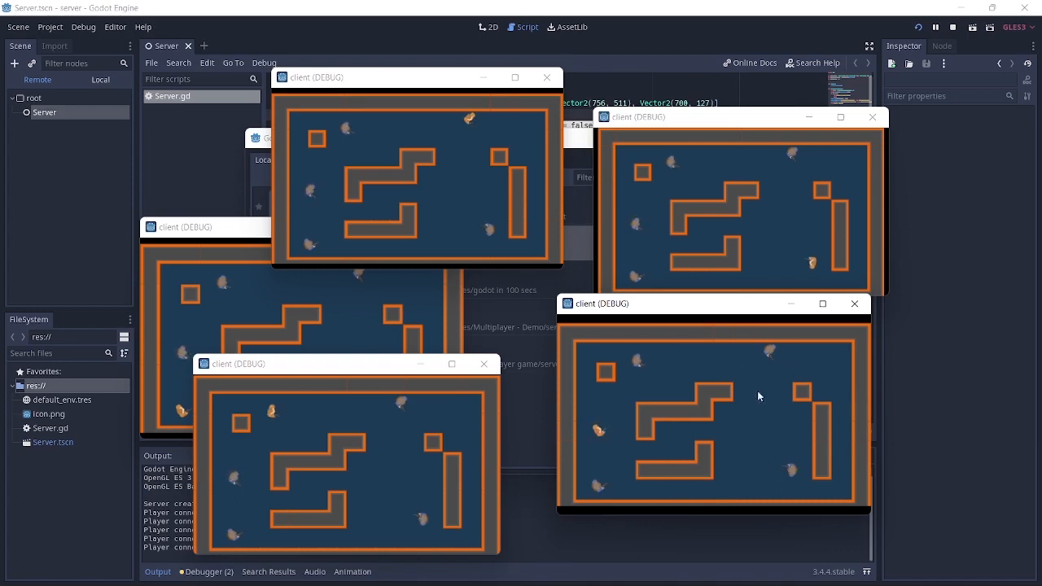
pyautogui.moveTo(629, 399)
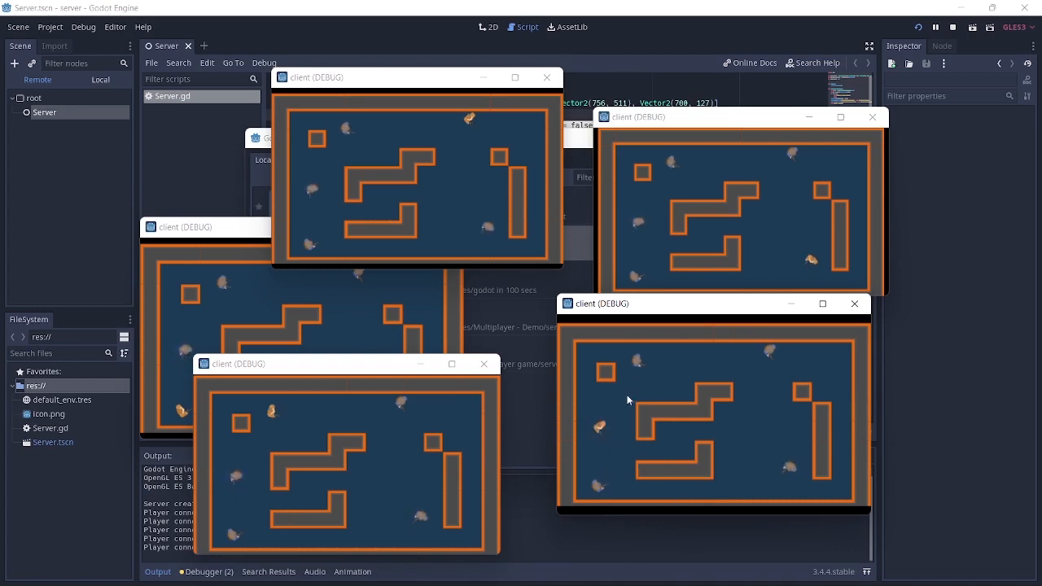
pyautogui.moveTo(667, 480)
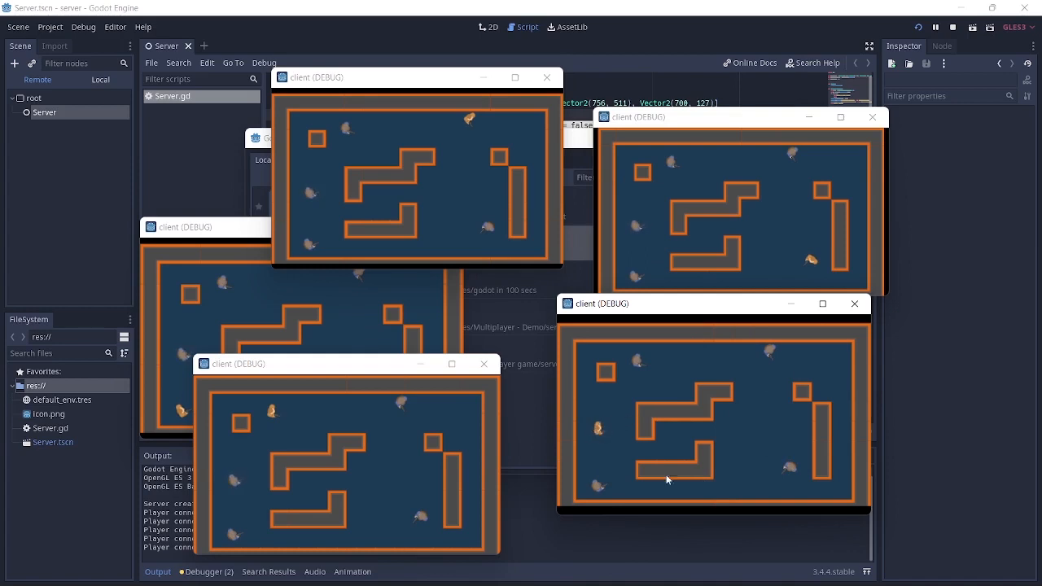
pyautogui.moveTo(713, 375)
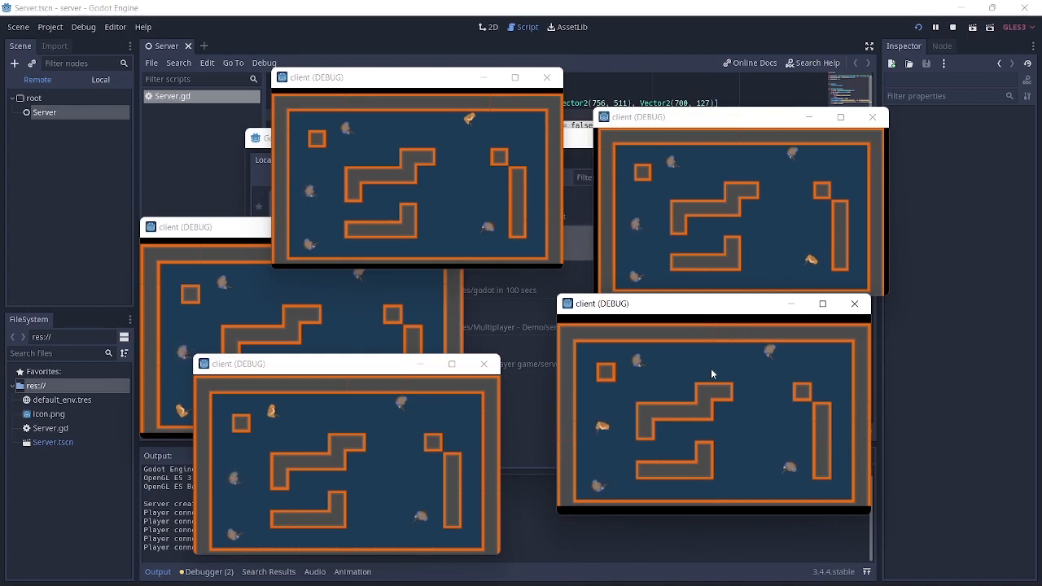
pyautogui.moveTo(613, 374)
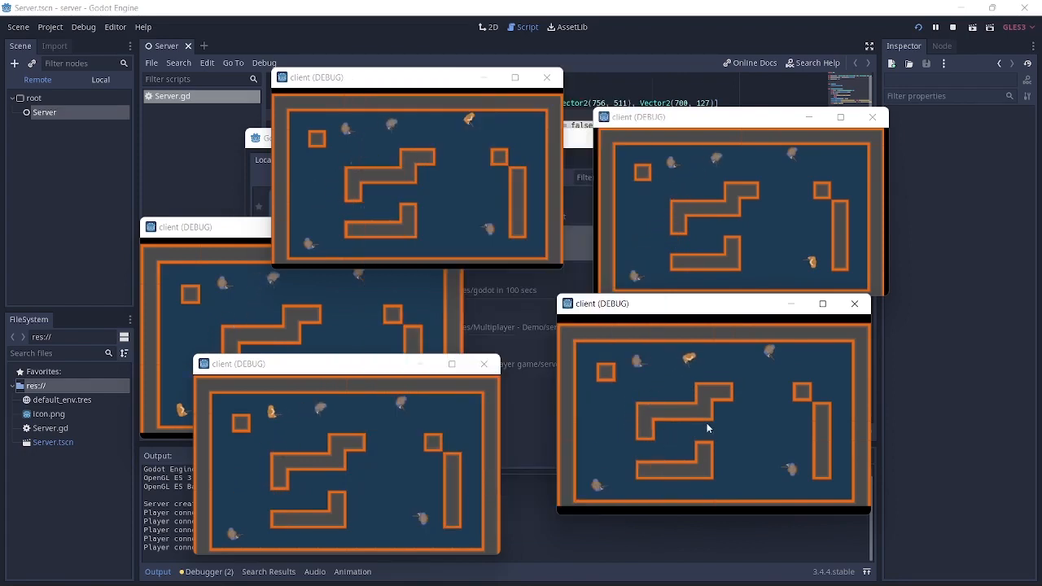
pyautogui.moveTo(673, 499)
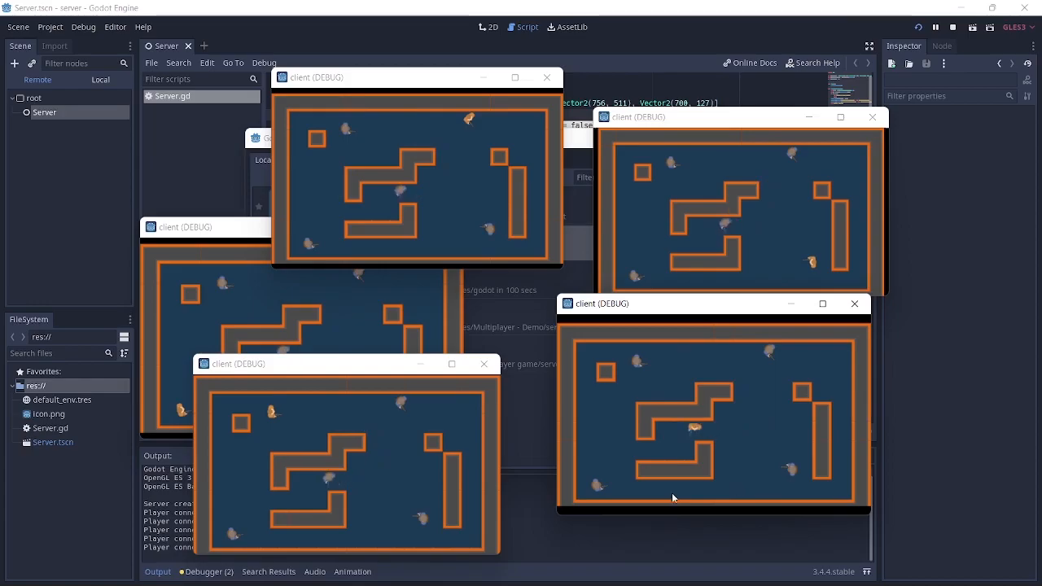